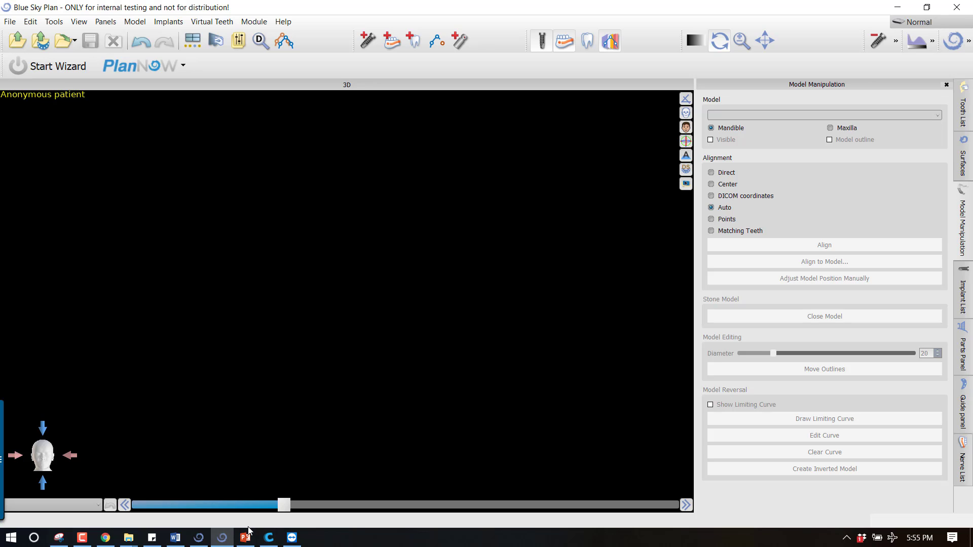
mouse_move(222, 538)
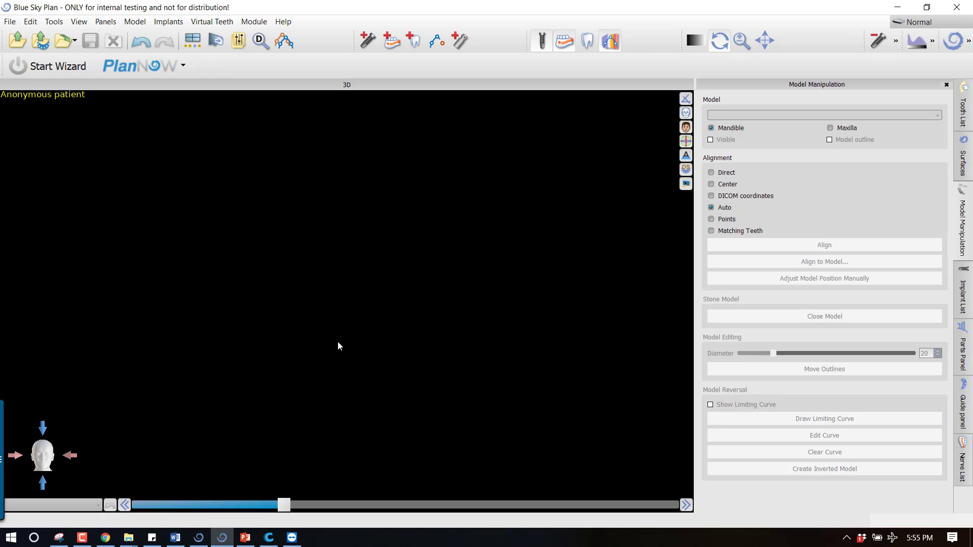
mouse_move(369, 309)
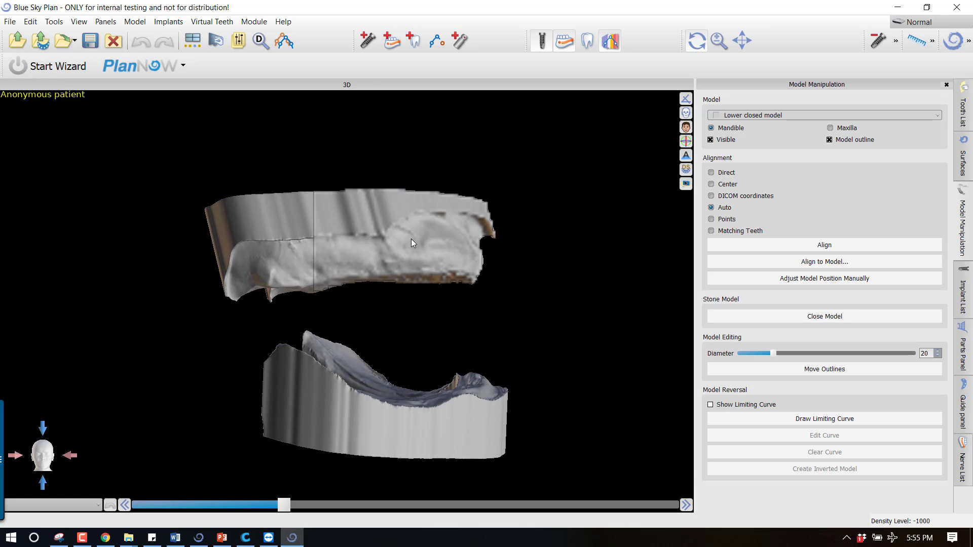
Review the loaded models and orbit to view the Esthetic Gauge grid against the upper model from below
drag(410, 243, 407, 243)
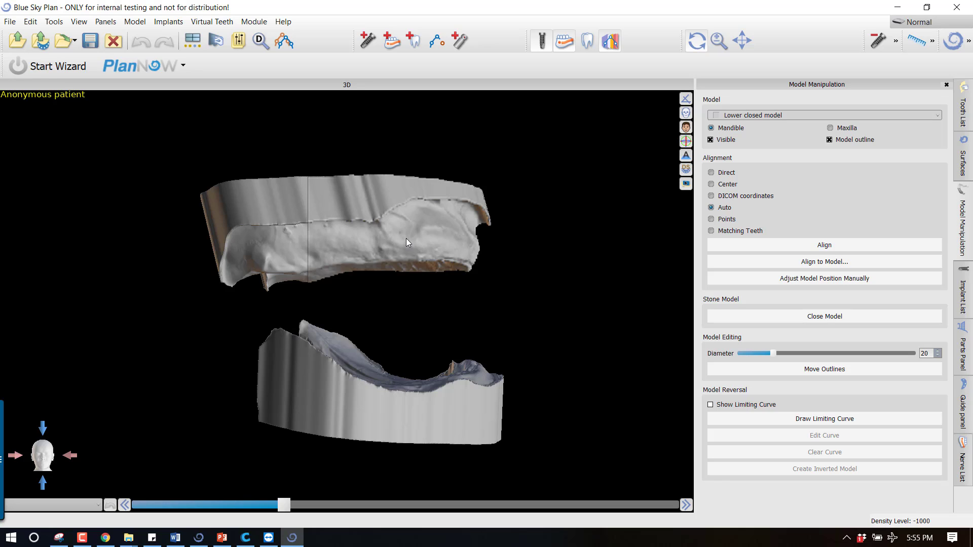
mouse_move(295, 387)
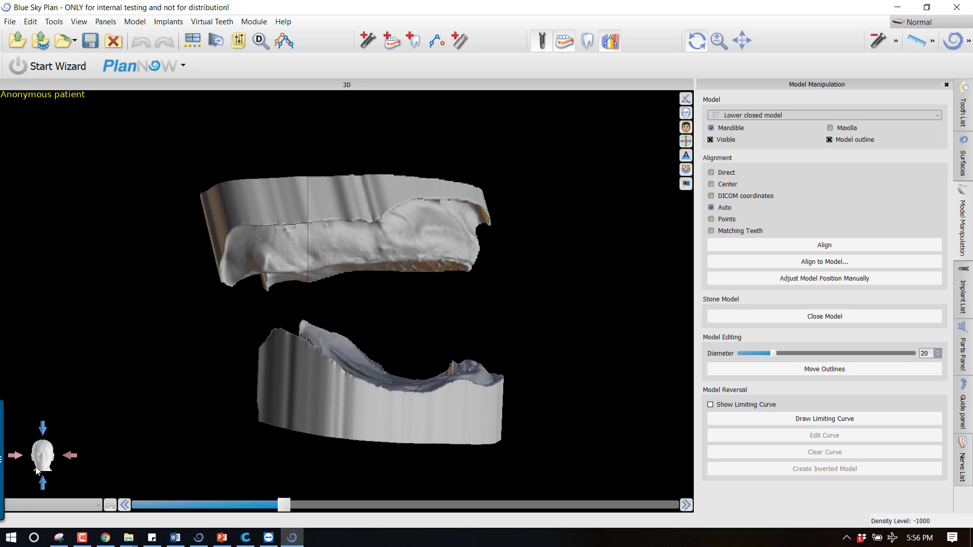
mouse_move(355, 339)
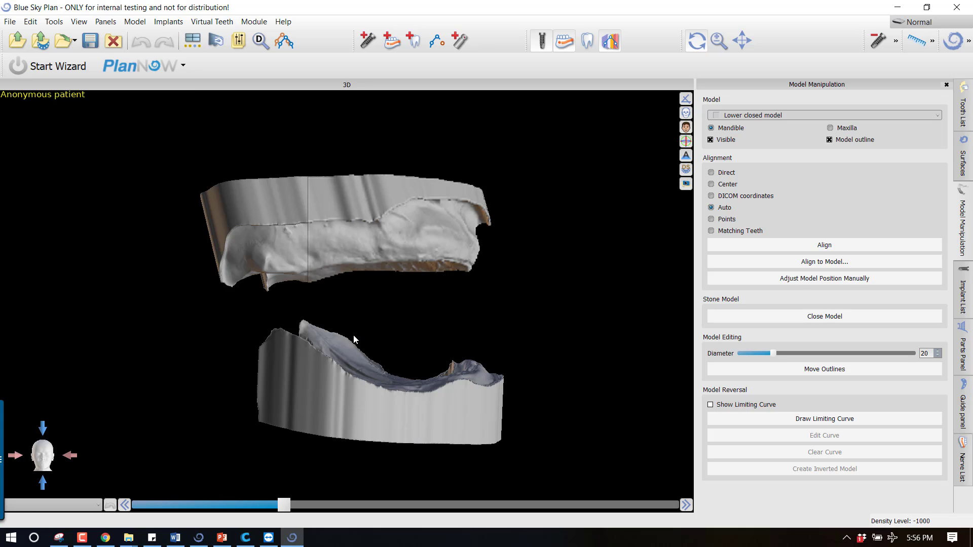
mouse_move(449, 243)
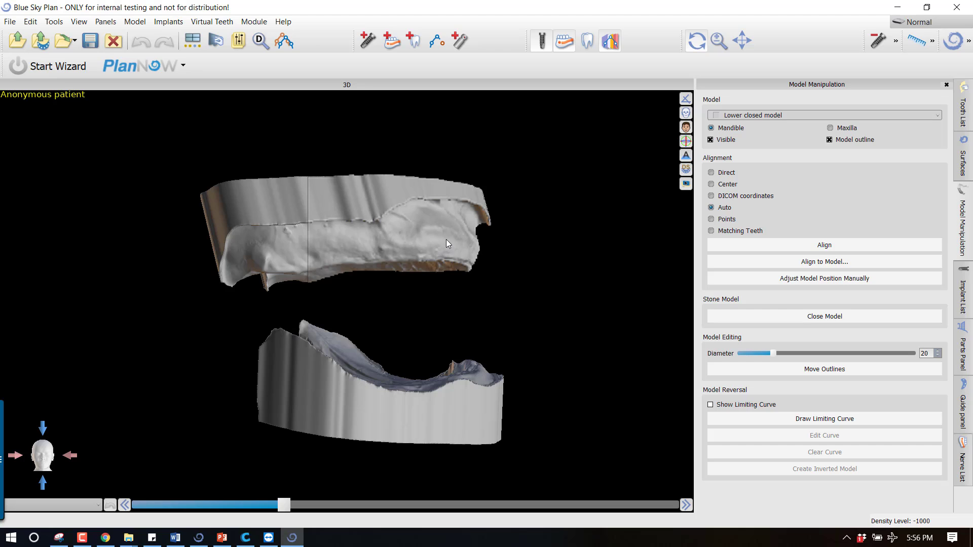
mouse_move(427, 254)
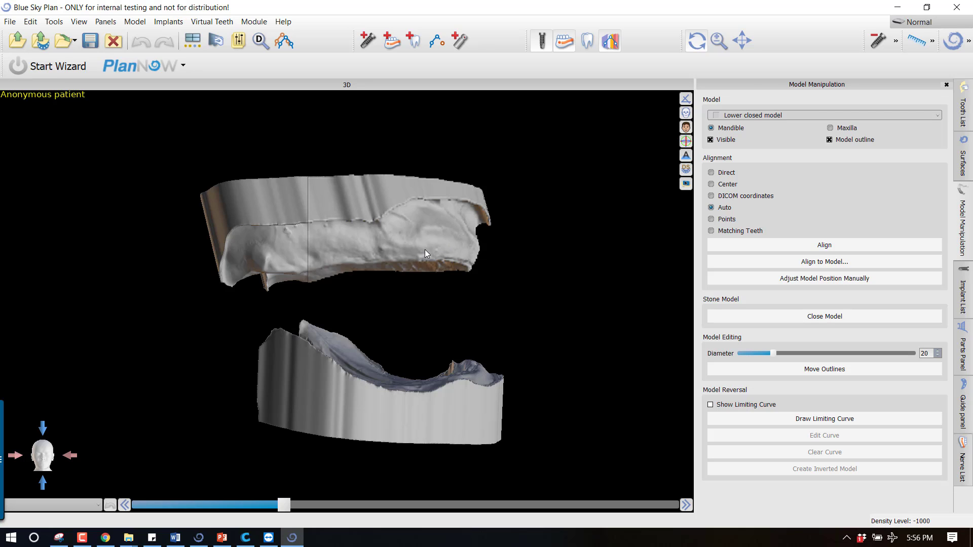
mouse_move(447, 416)
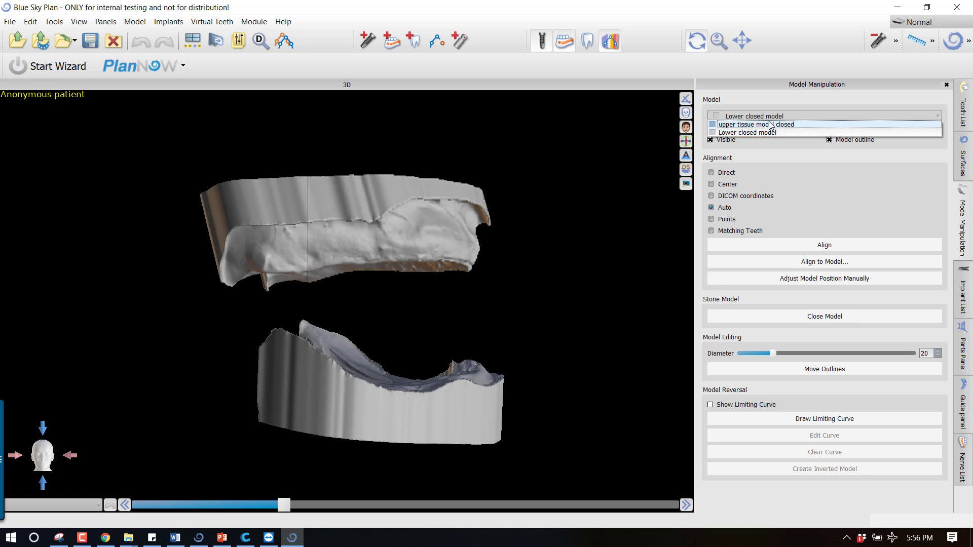
click(757, 124)
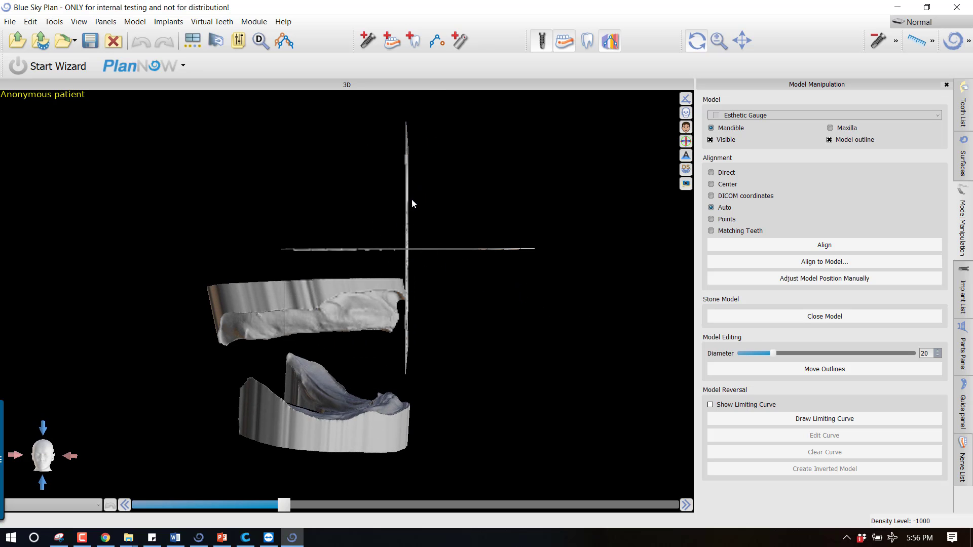
drag(413, 204, 514, 303)
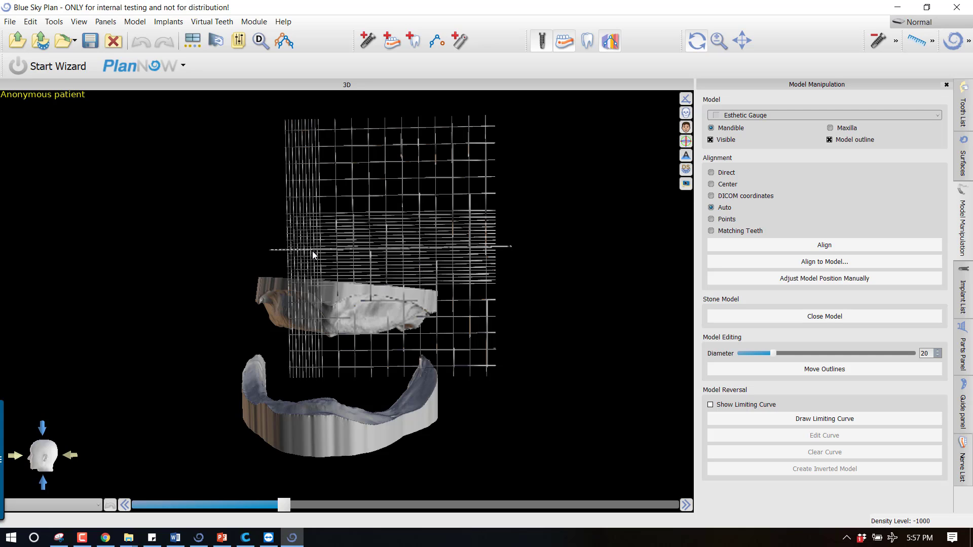
mouse_move(131, 314)
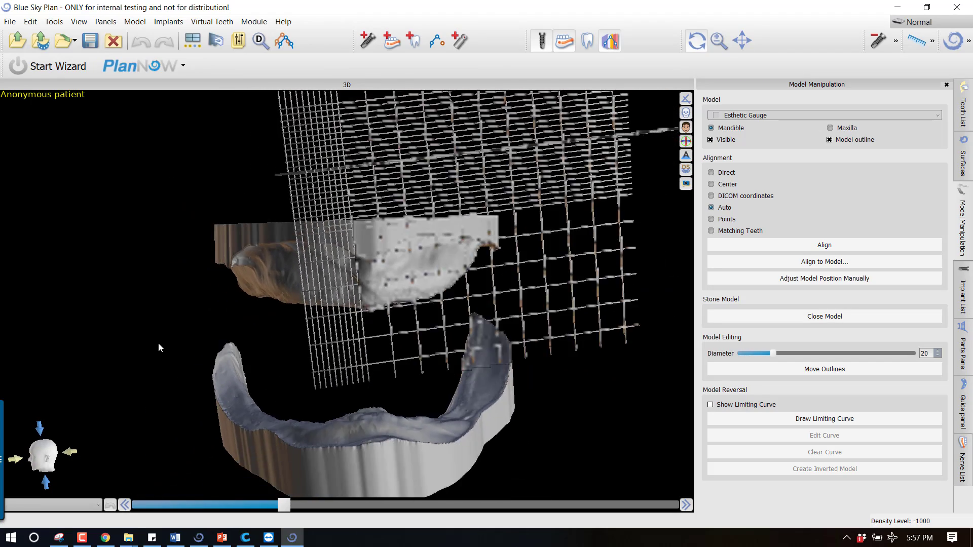
drag(159, 348, 275, 355)
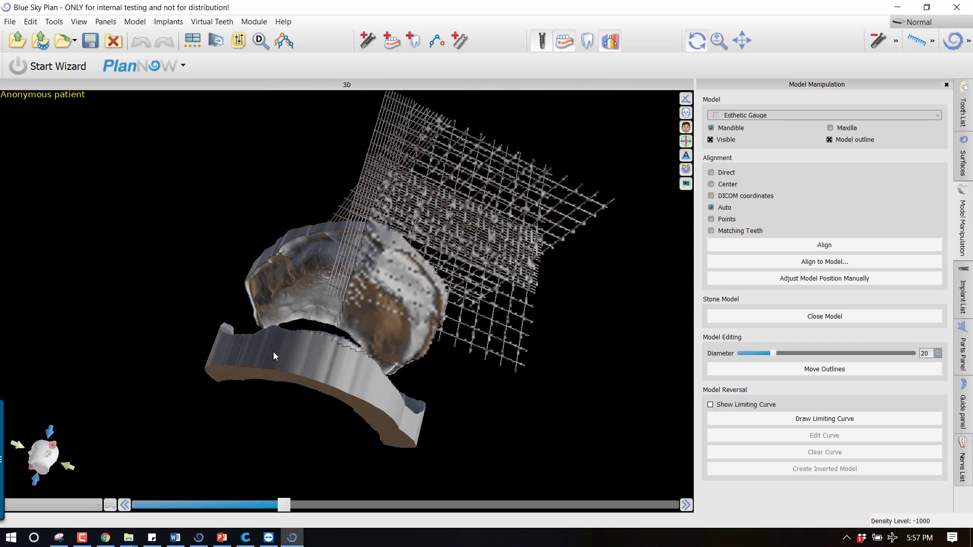
drag(276, 356, 307, 370)
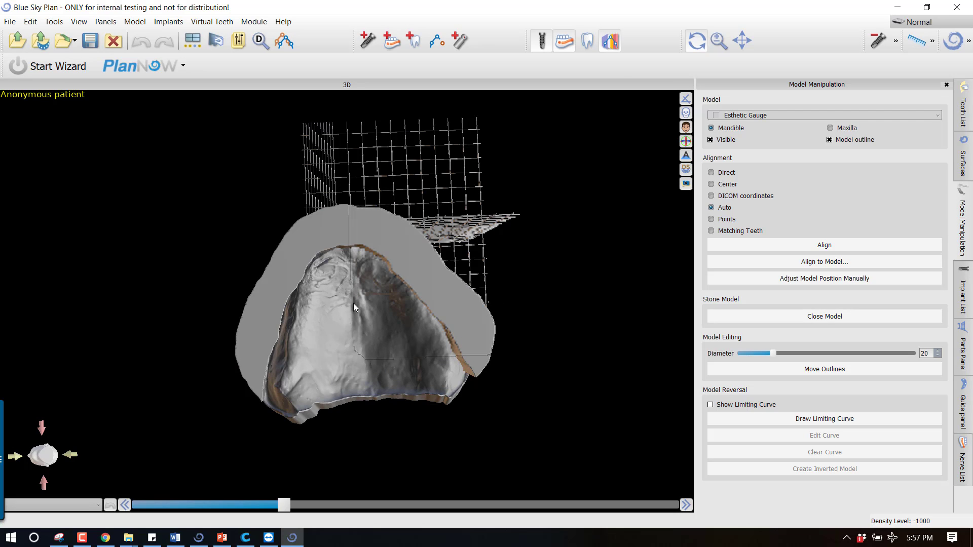
mouse_move(476, 241)
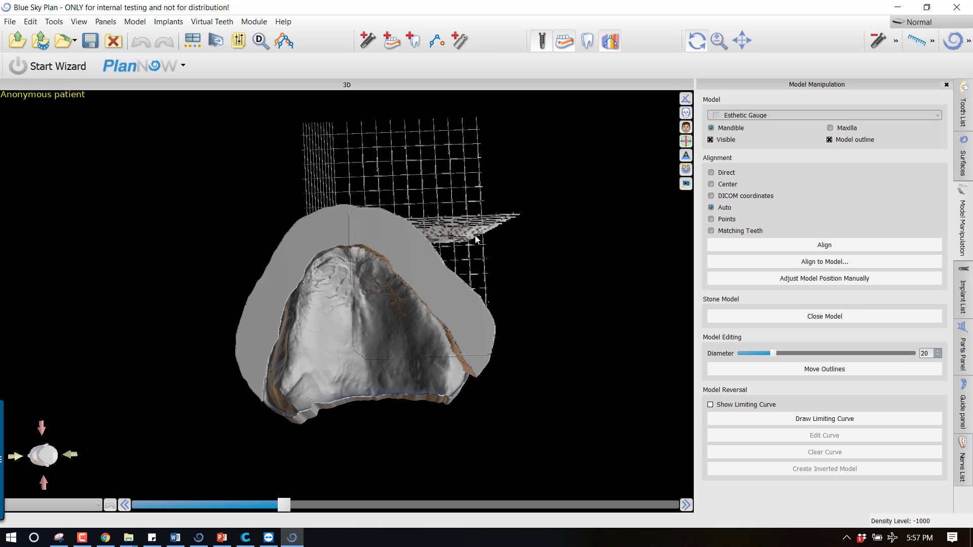
mouse_move(469, 242)
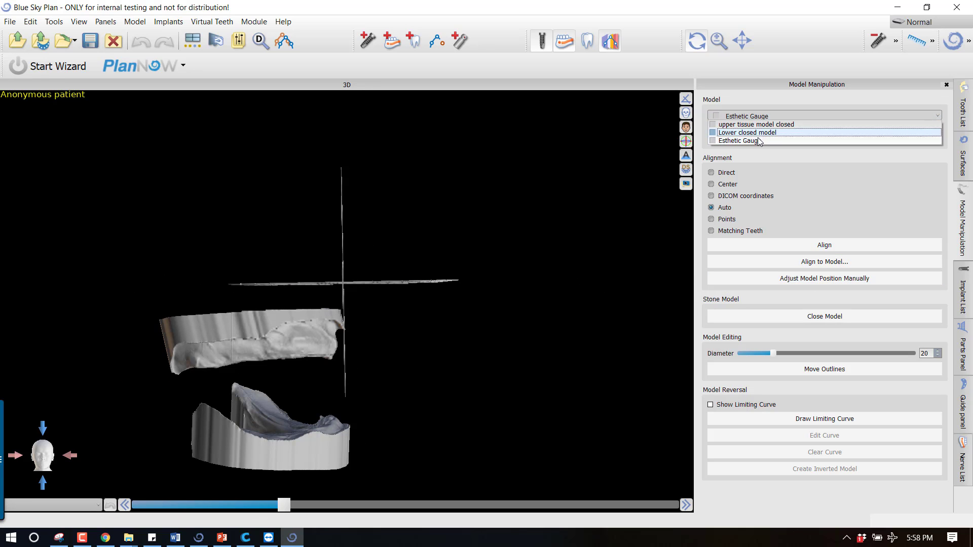
Choose 'upper tissue model closed' and begin manually positioning it against the gauge grid
click(756, 124)
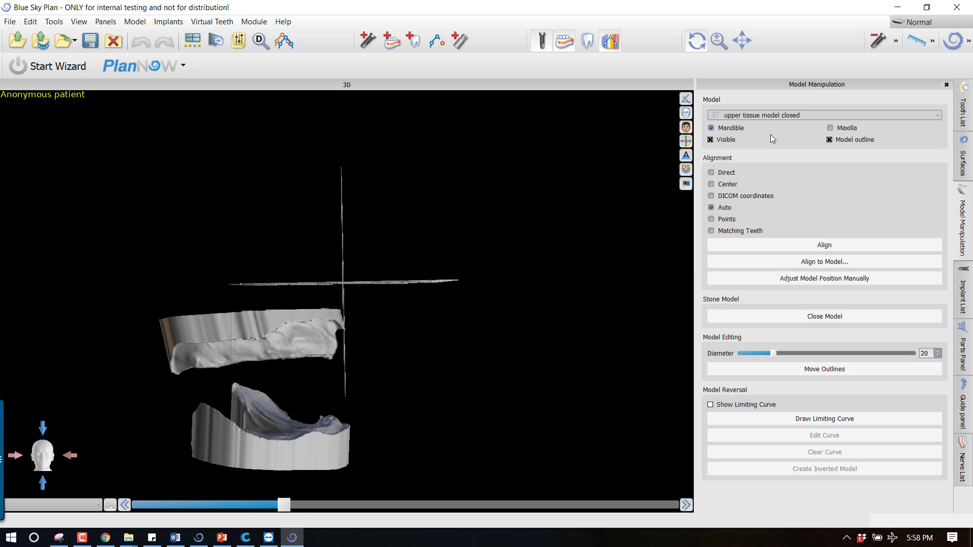
mouse_move(942, 242)
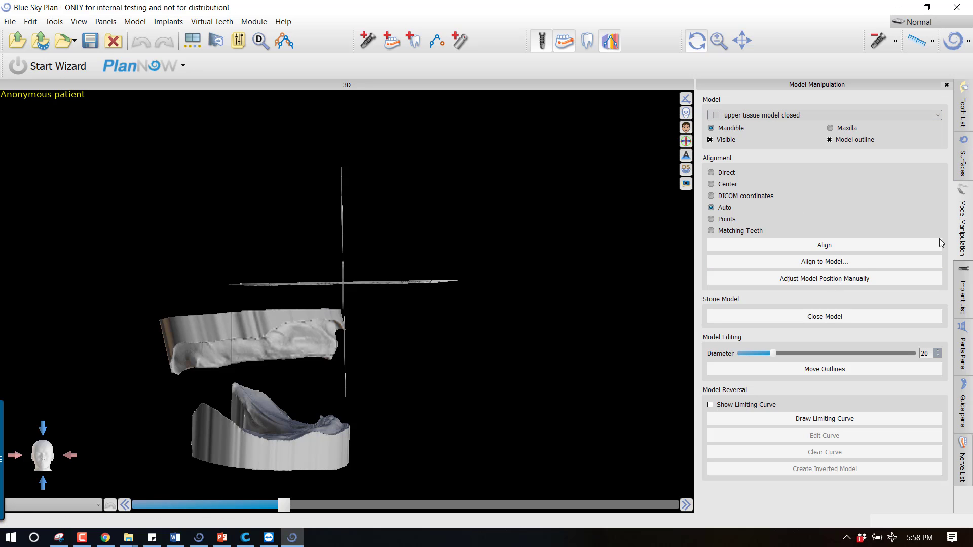
click(824, 278)
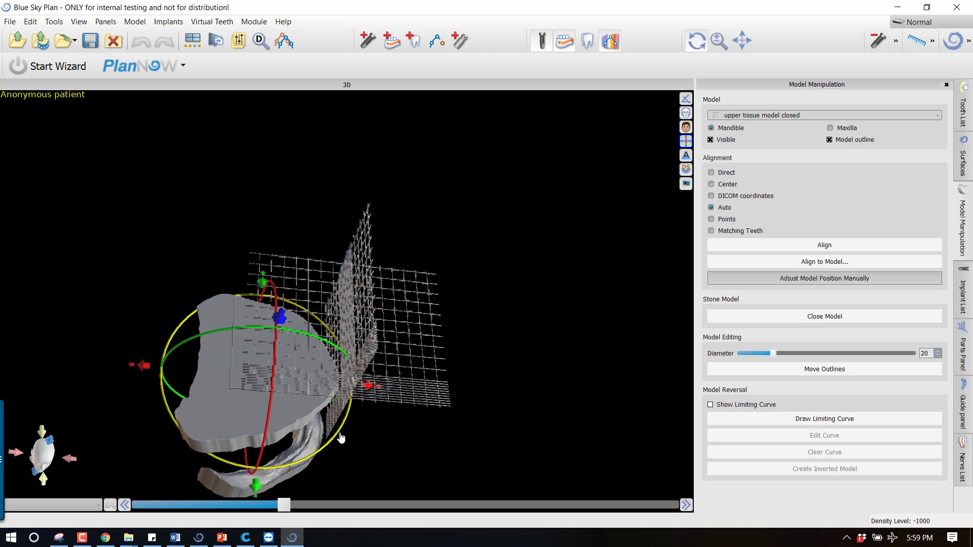
drag(341, 438, 195, 472)
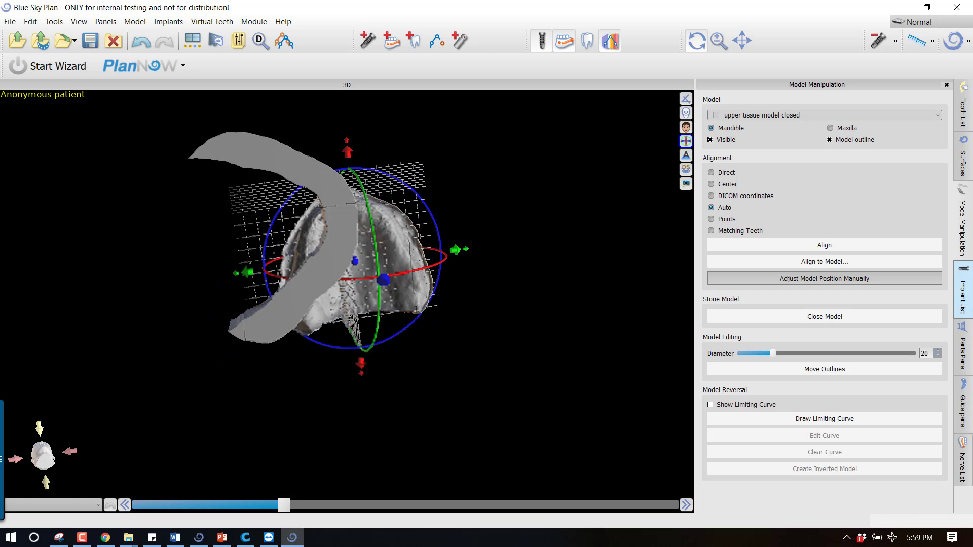
Colour the Lower closed model pink in the Surfaces panel and turn off its visibility
click(963, 149)
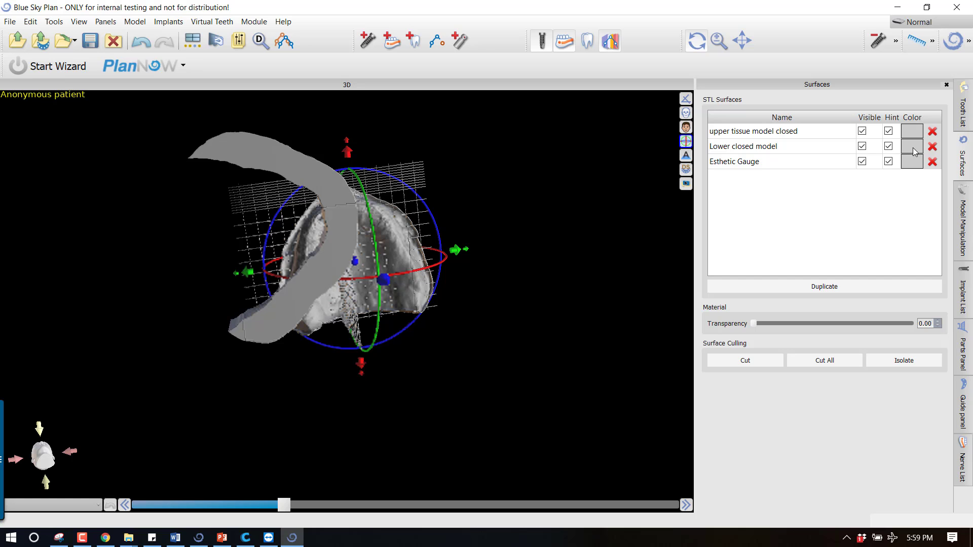
click(912, 162)
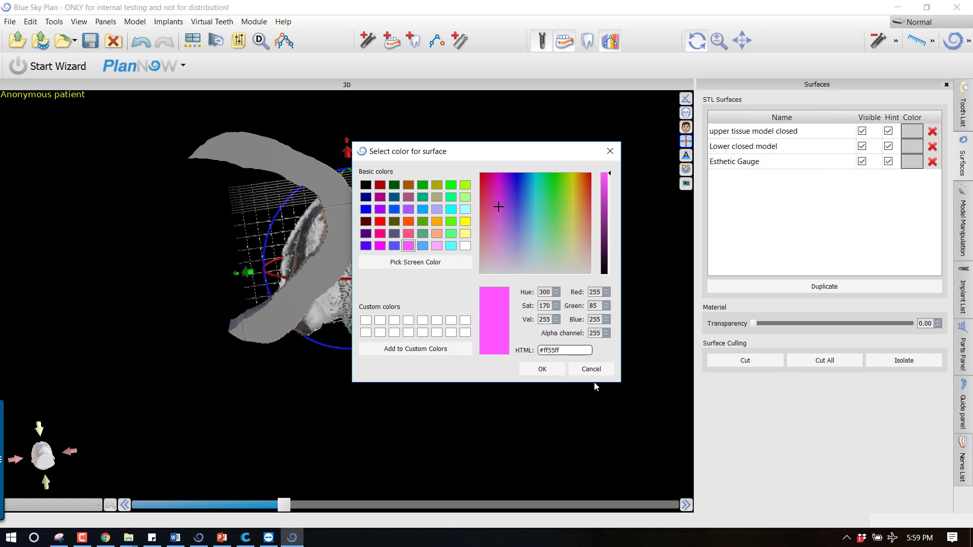
click(540, 369)
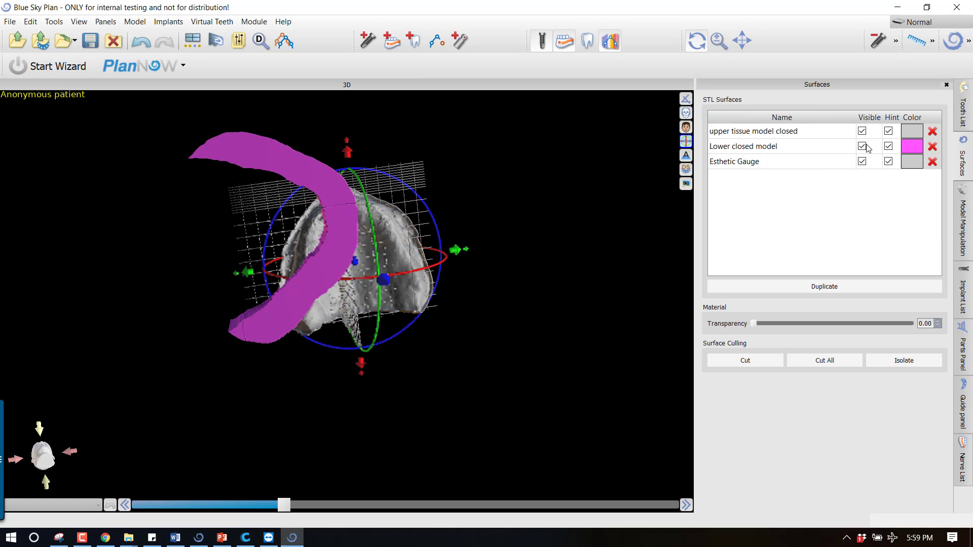
click(862, 146)
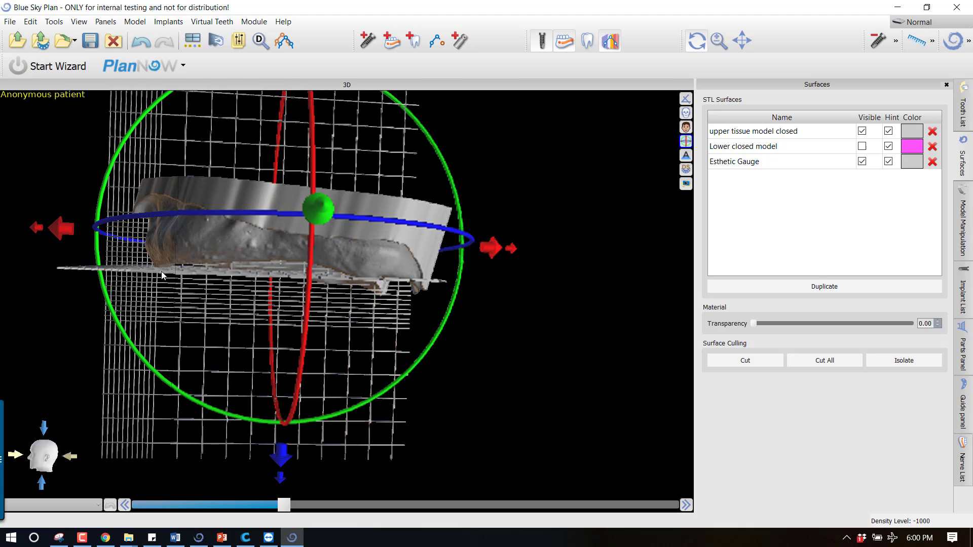
mouse_move(401, 275)
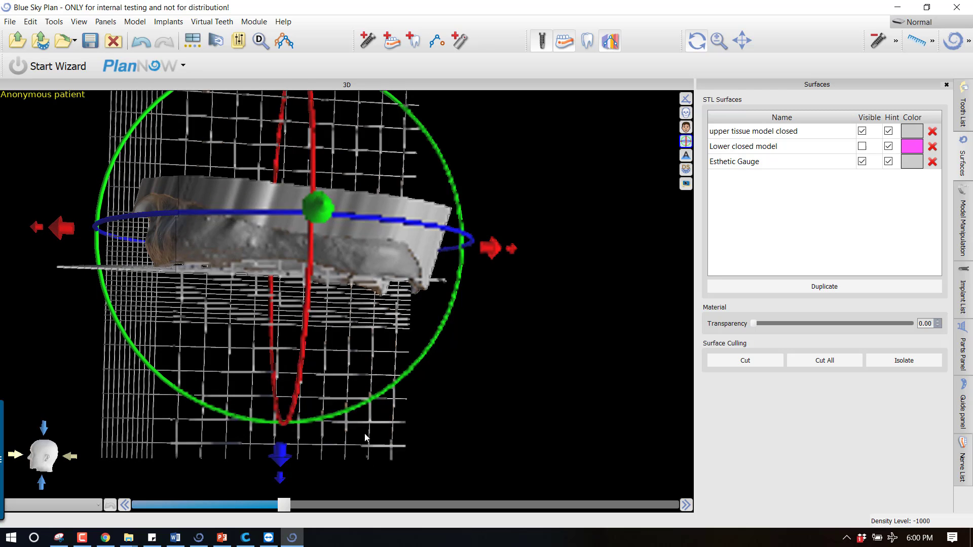
Orbit around the upper tissue model to check its tilt against the gauge's horizontal grid
drag(366, 248, 383, 339)
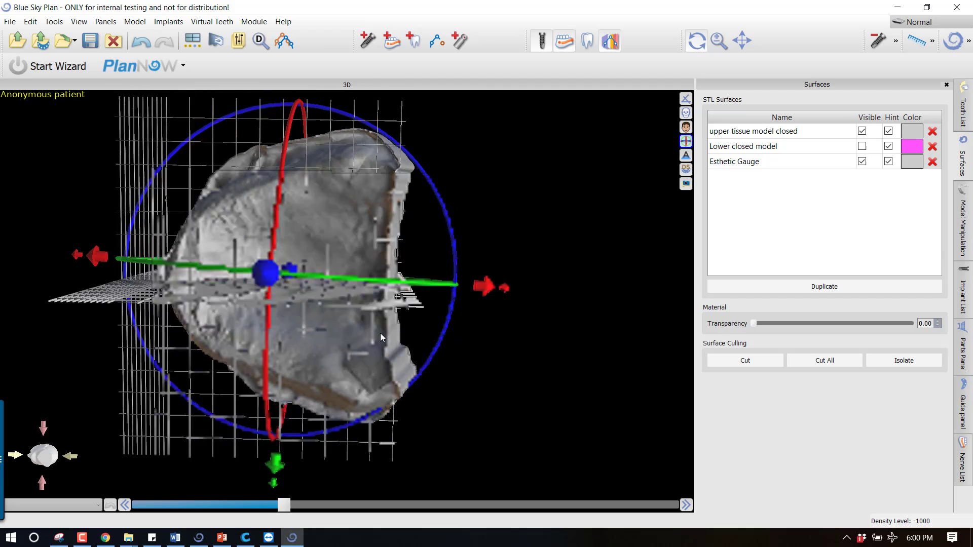
drag(382, 338, 386, 401)
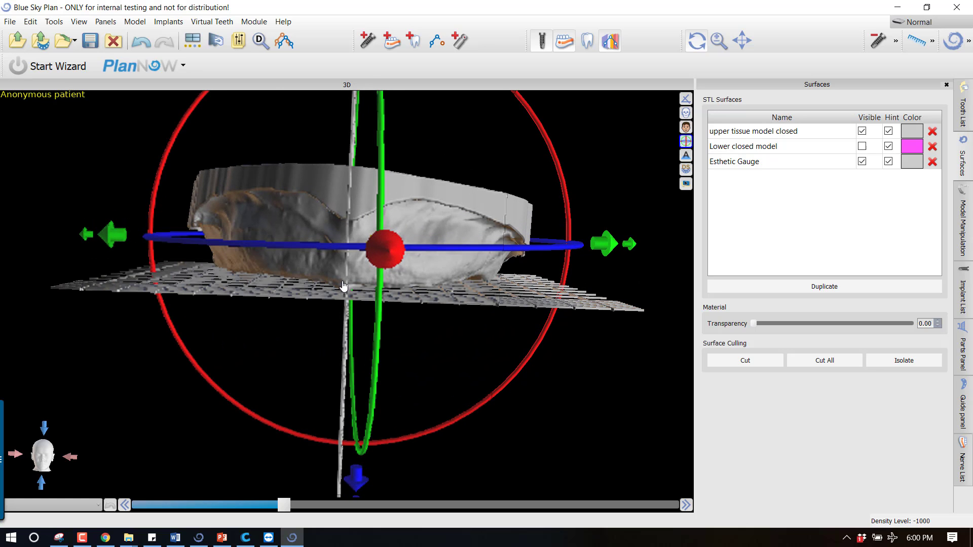
mouse_move(304, 318)
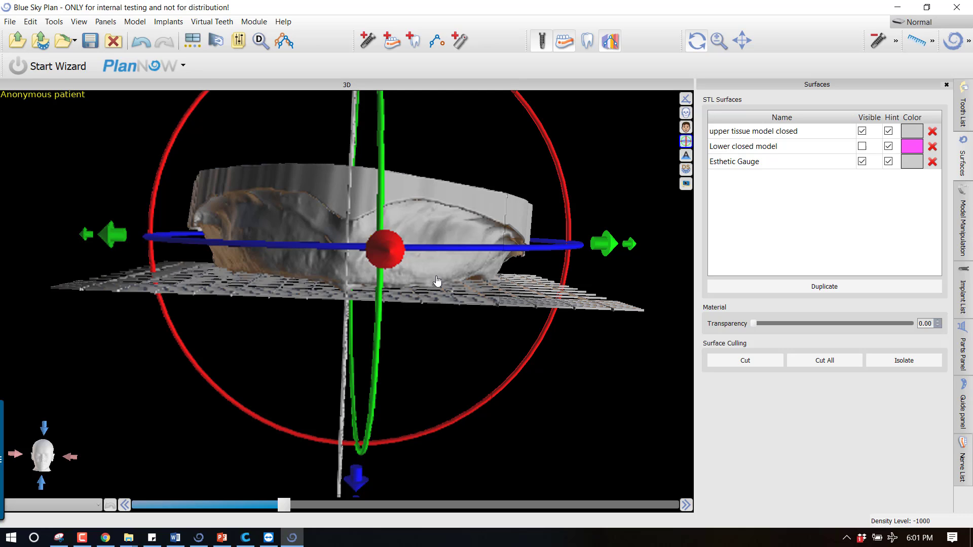
mouse_move(295, 184)
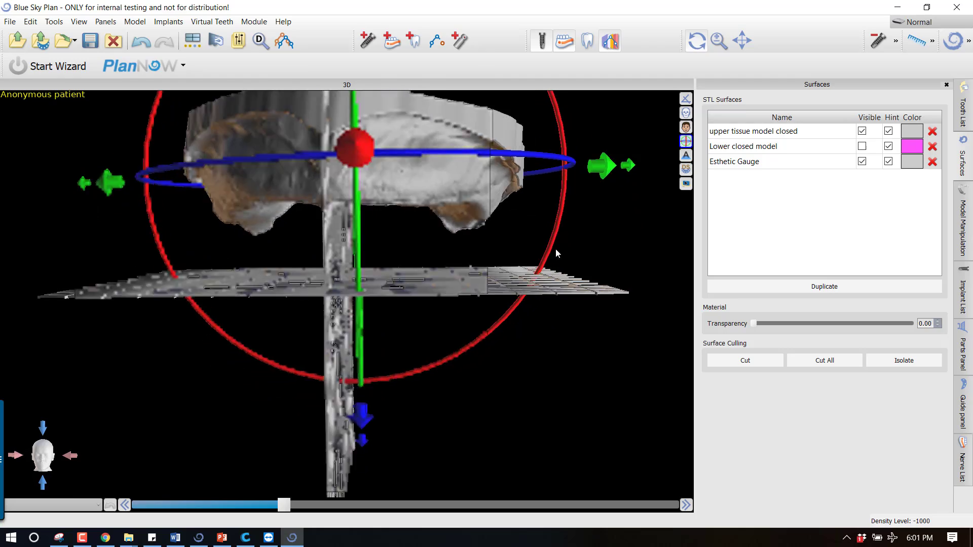
drag(556, 253, 389, 280)
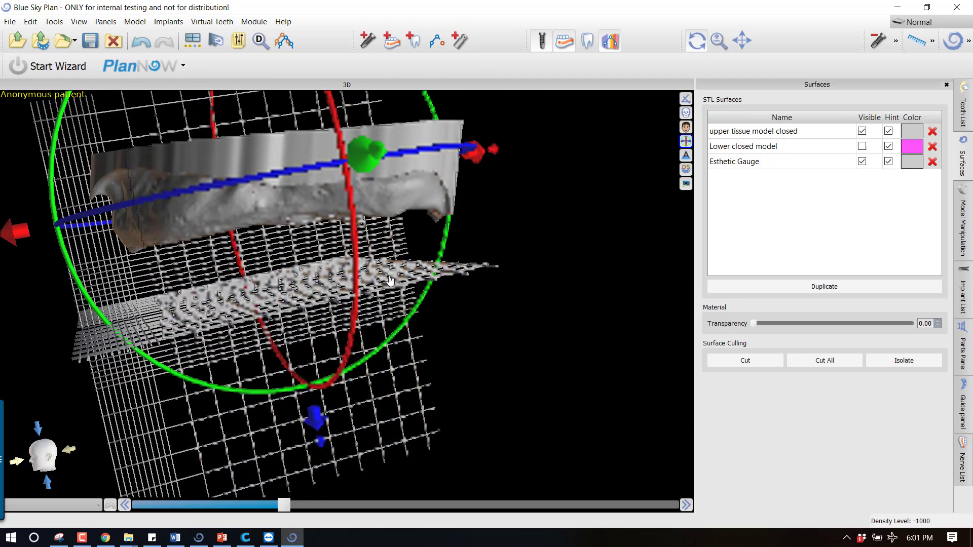
drag(389, 280, 465, 446)
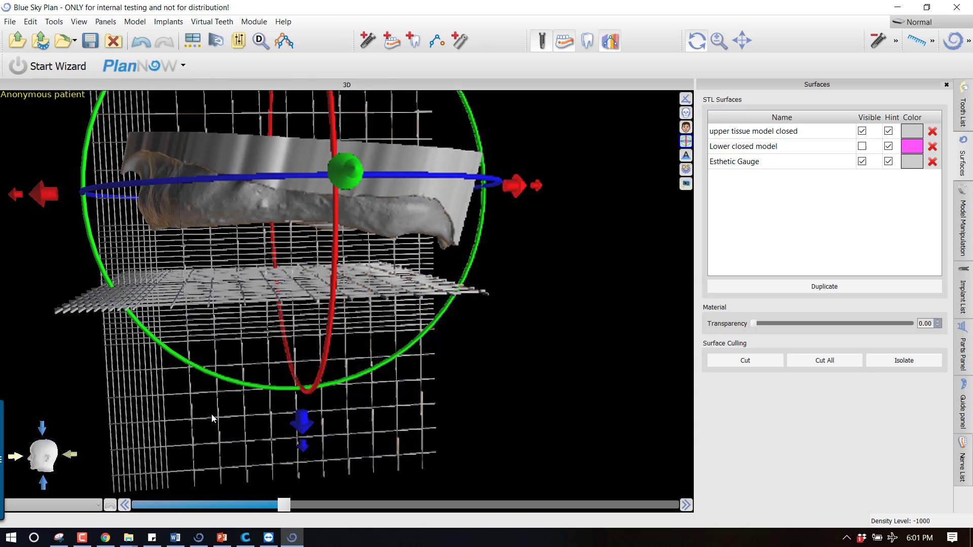
mouse_move(55, 385)
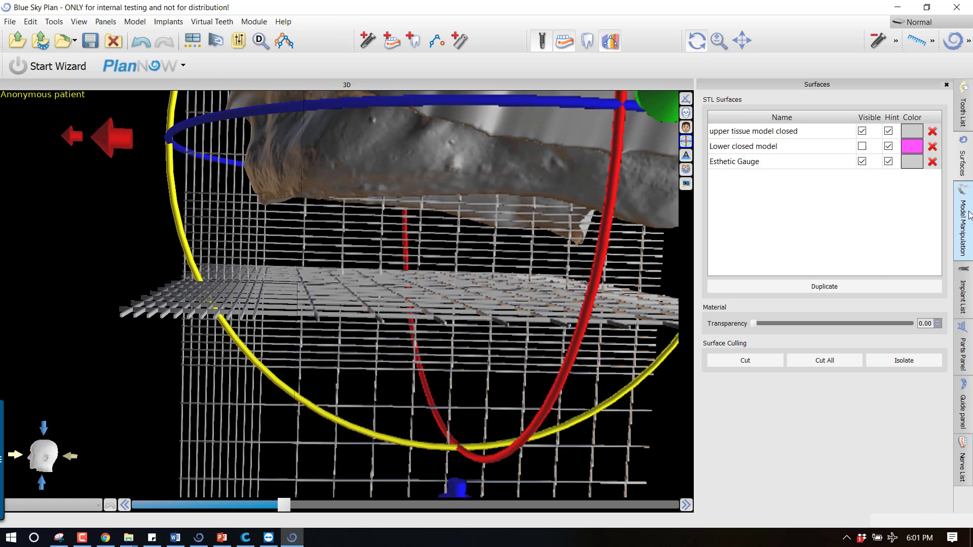
Use Model Manipulation's manual positioning to level the upper tissue model, then return to the surfaces list
click(964, 220)
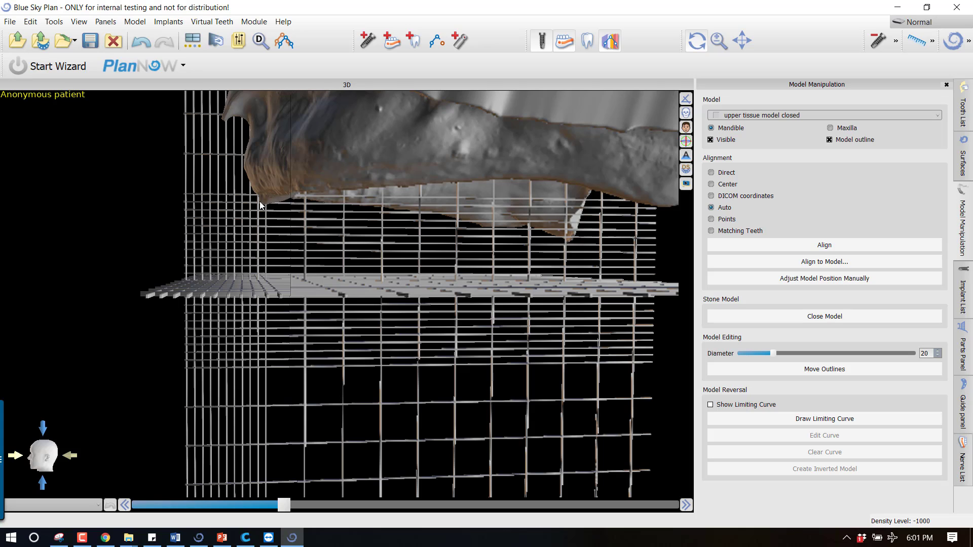
mouse_move(270, 206)
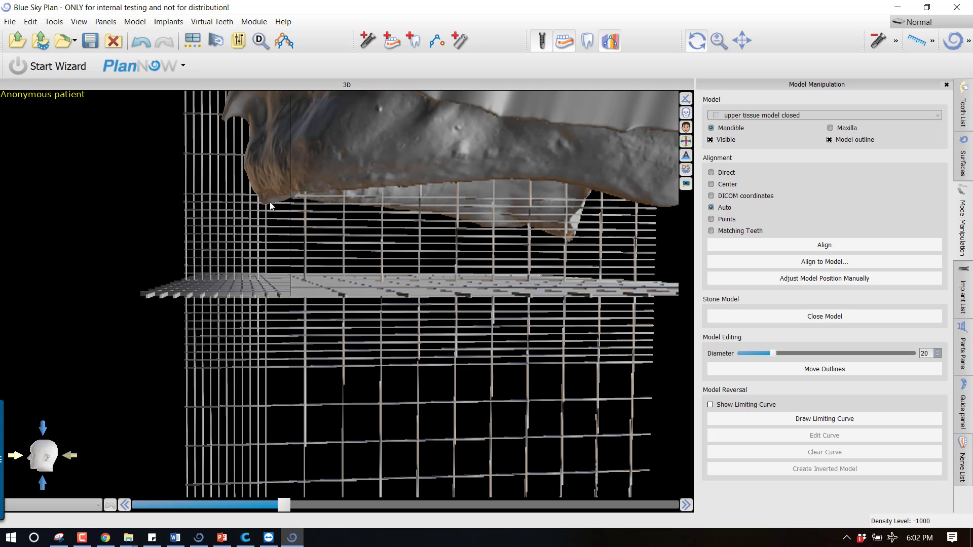
mouse_move(264, 210)
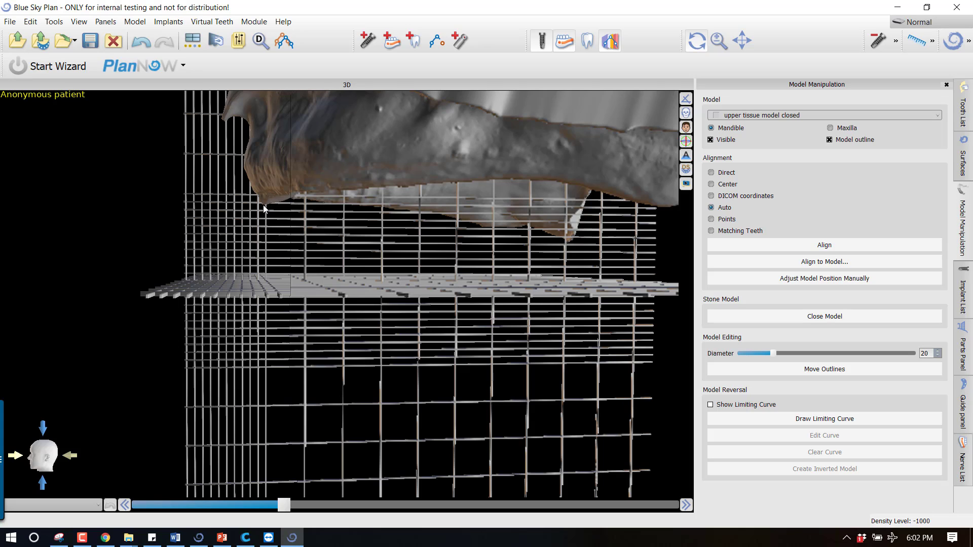
mouse_move(242, 211)
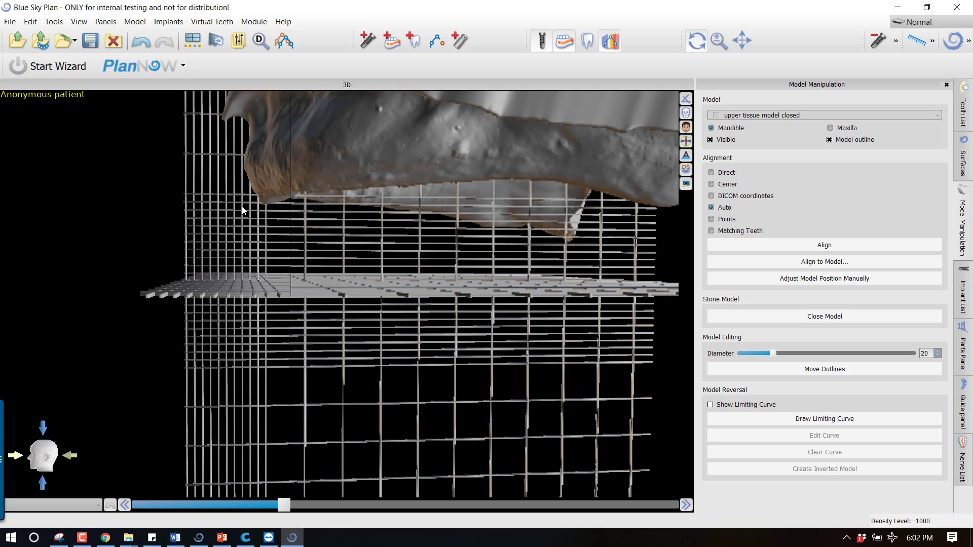
mouse_move(234, 211)
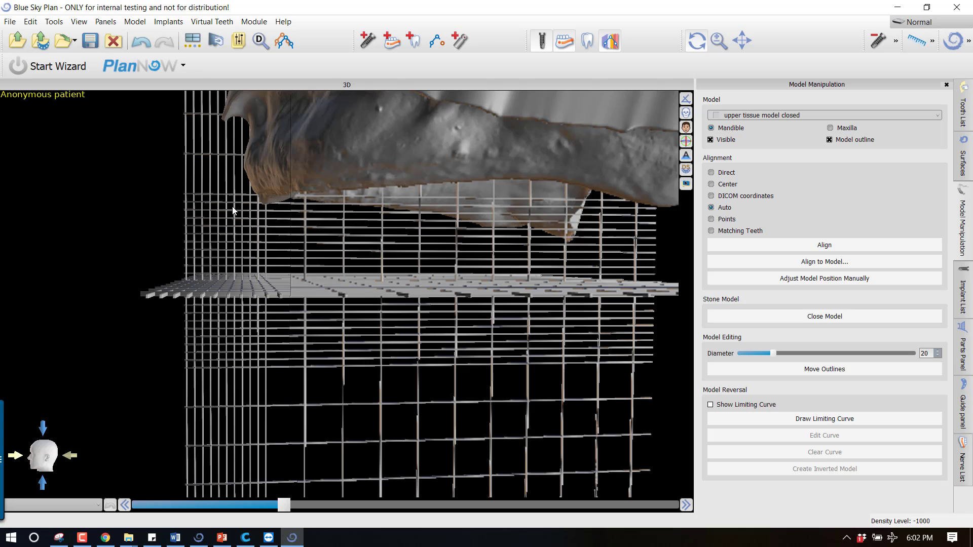
mouse_move(231, 210)
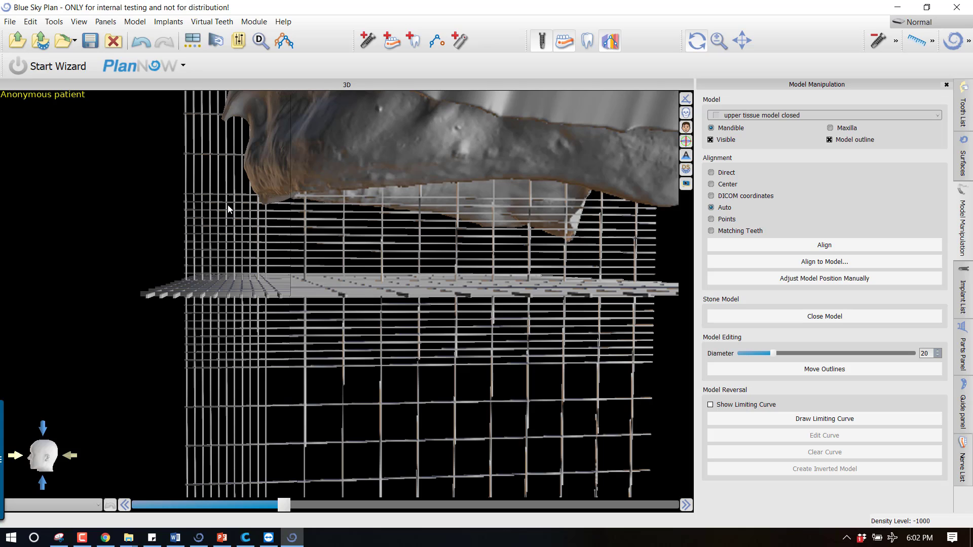
mouse_move(228, 226)
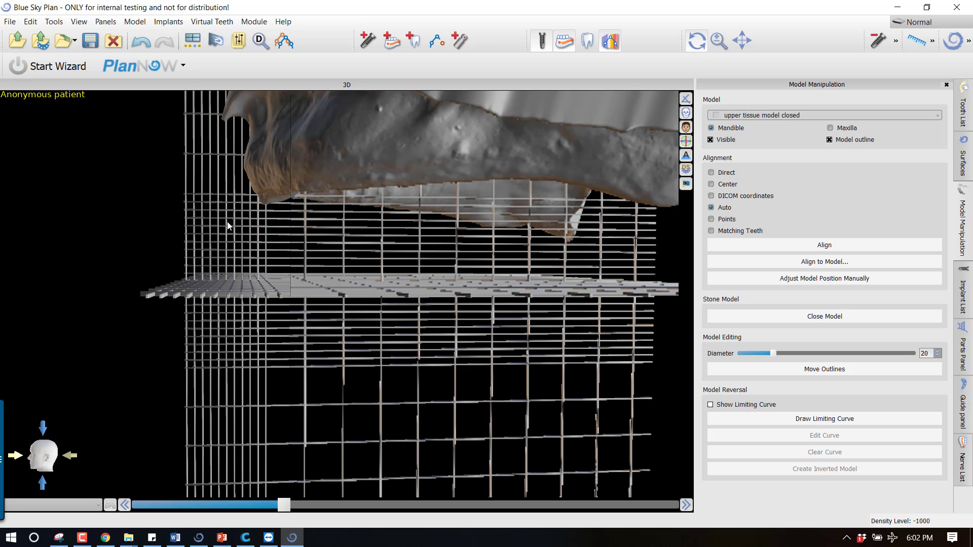
mouse_move(228, 249)
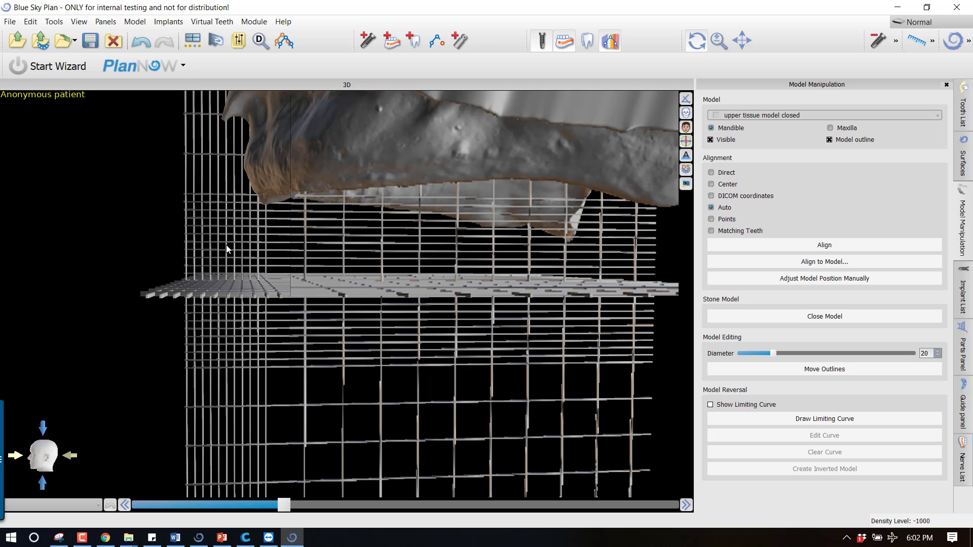
mouse_move(261, 244)
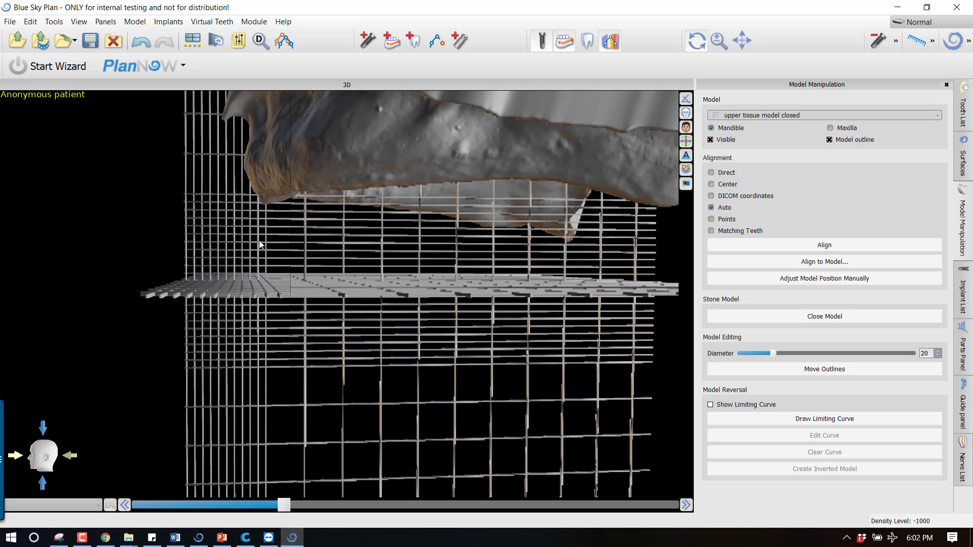
click(823, 277)
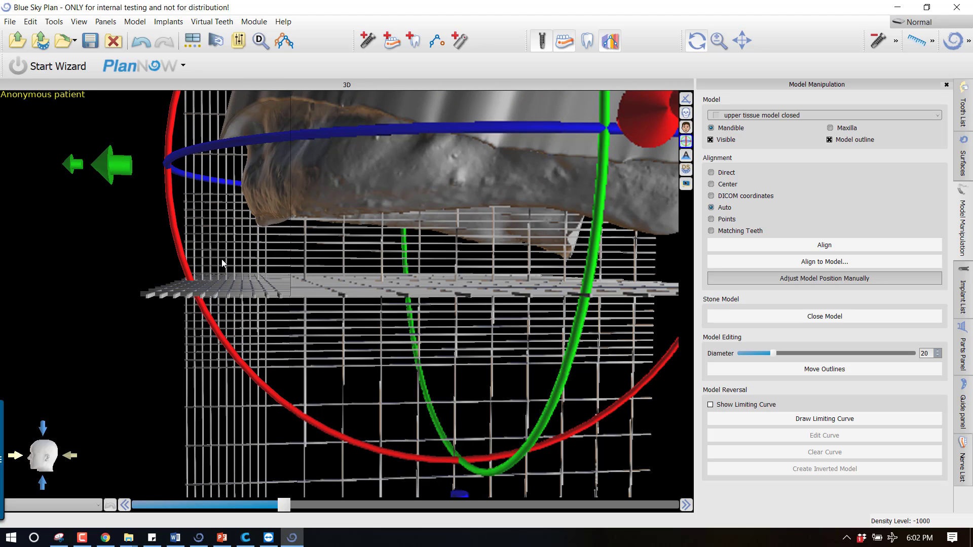
mouse_move(223, 245)
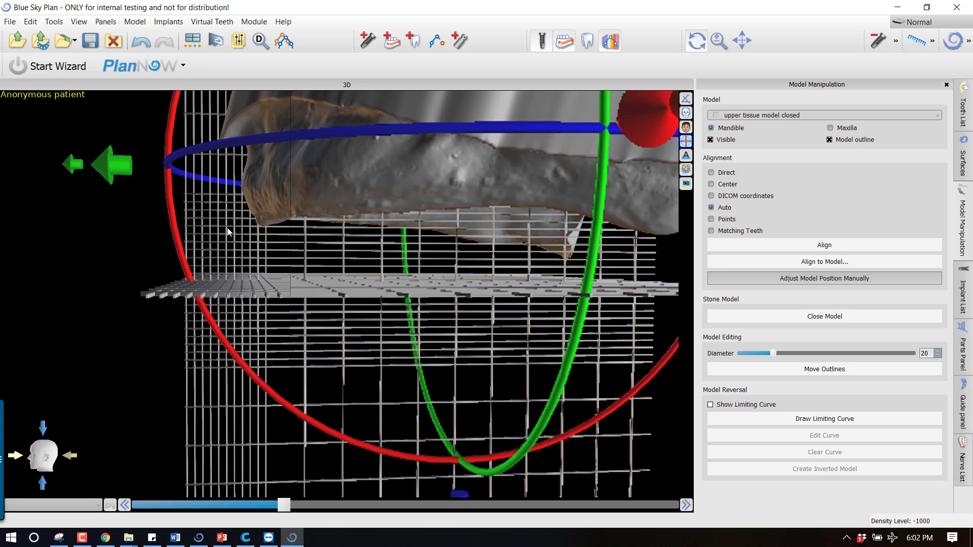
mouse_move(249, 234)
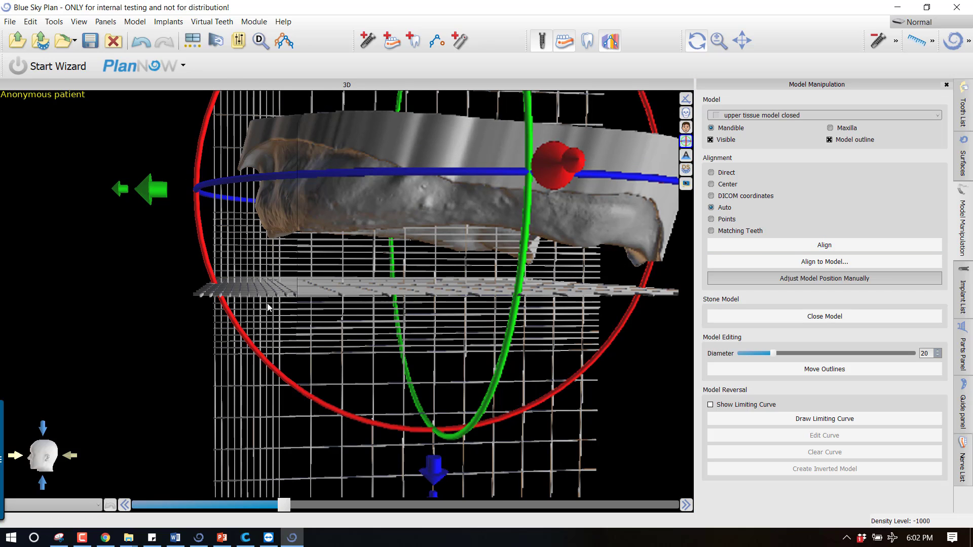
click(823, 278)
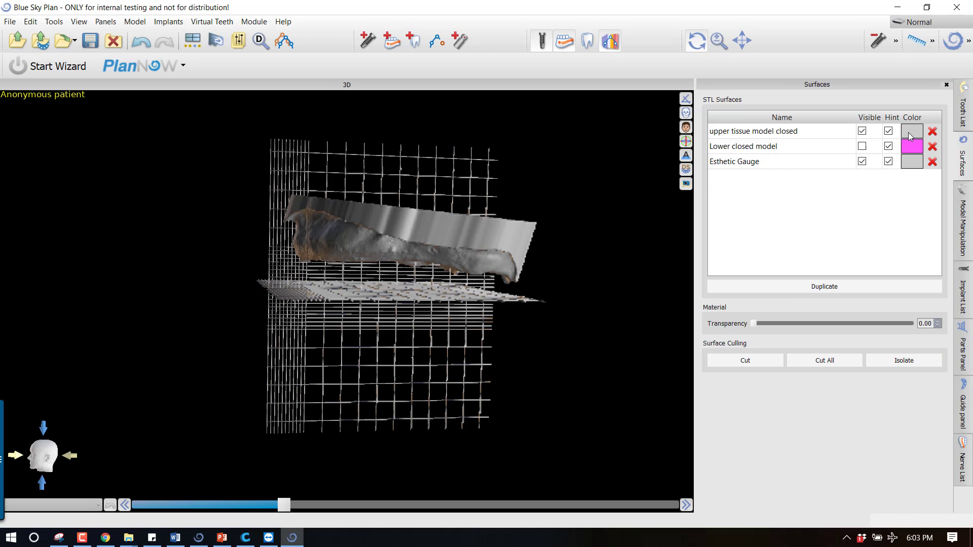
Colour the upper tissue model blue, show the Lower closed model and hide the Esthetic Gauge
click(910, 131)
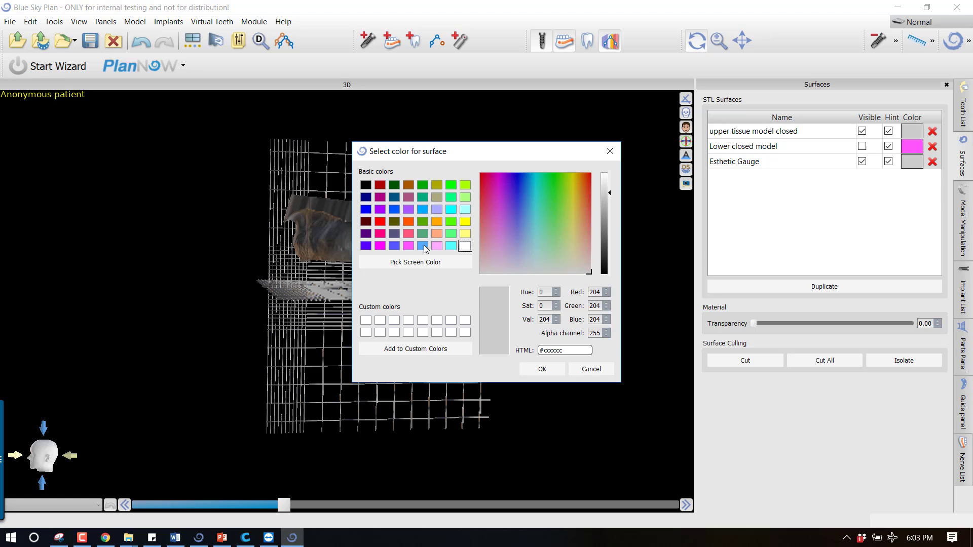
click(541, 369)
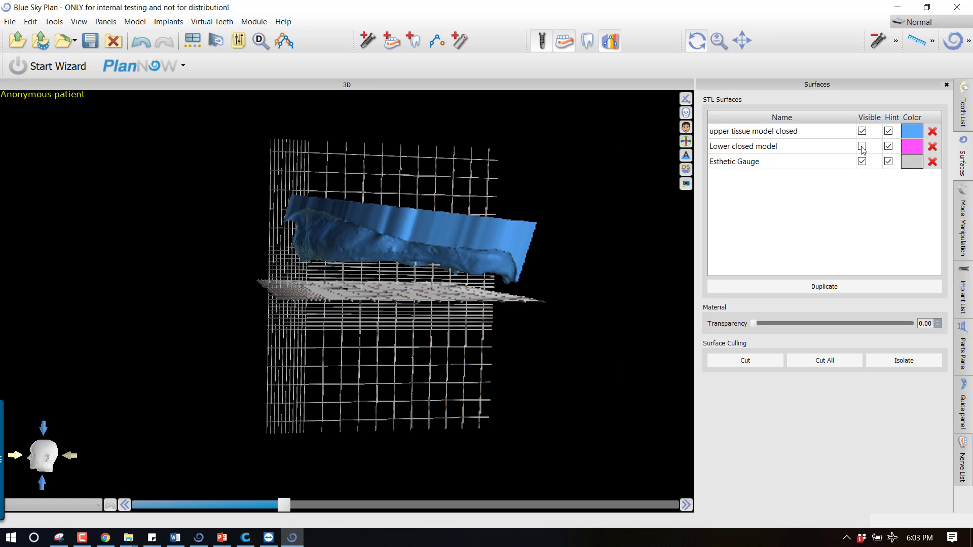
click(861, 146)
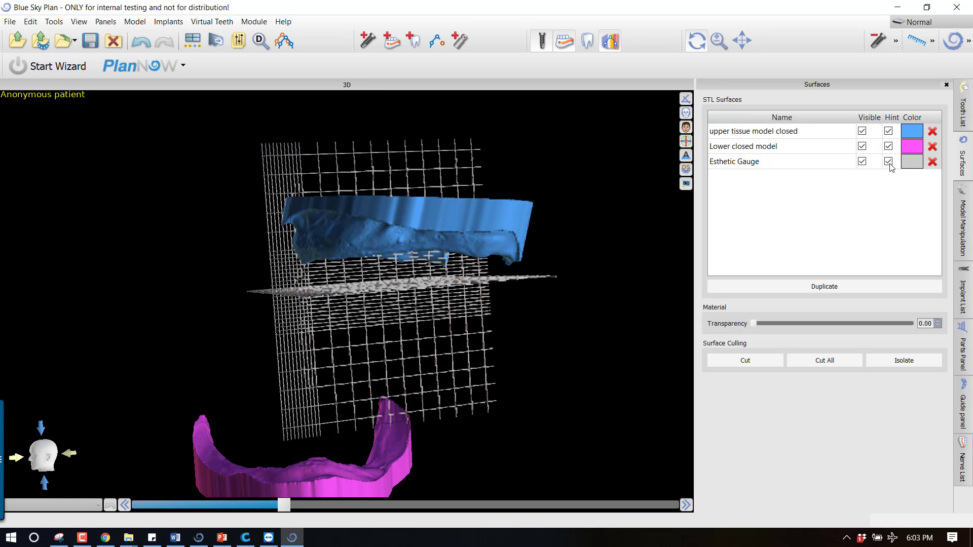
click(862, 161)
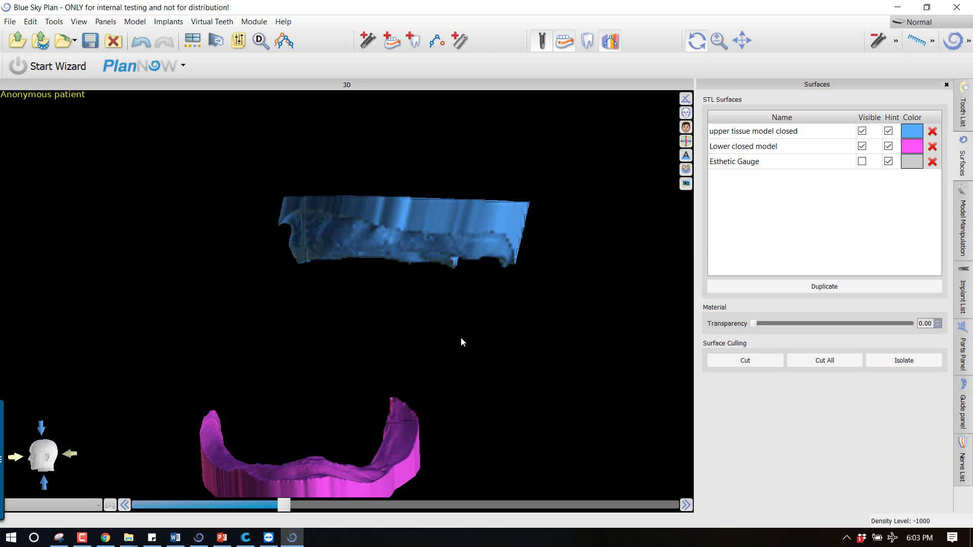
drag(462, 342, 427, 173)
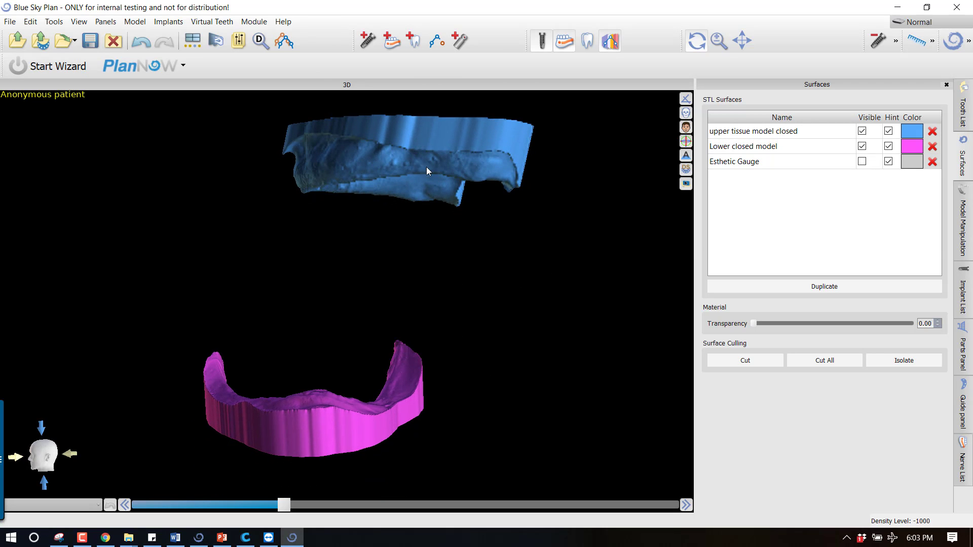
mouse_move(18, 458)
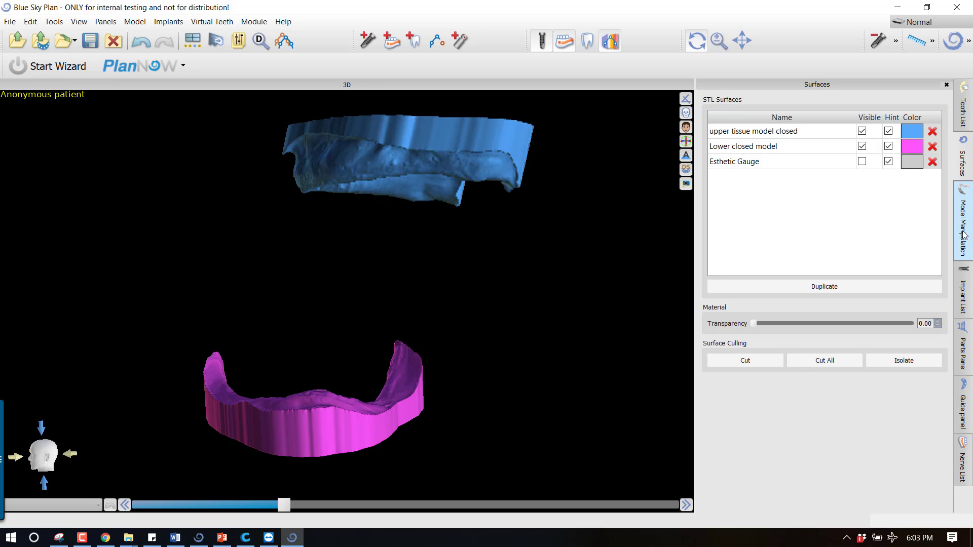
Directly align the Lower closed model to 'upper tissue model closed' via Align to Model
click(964, 222)
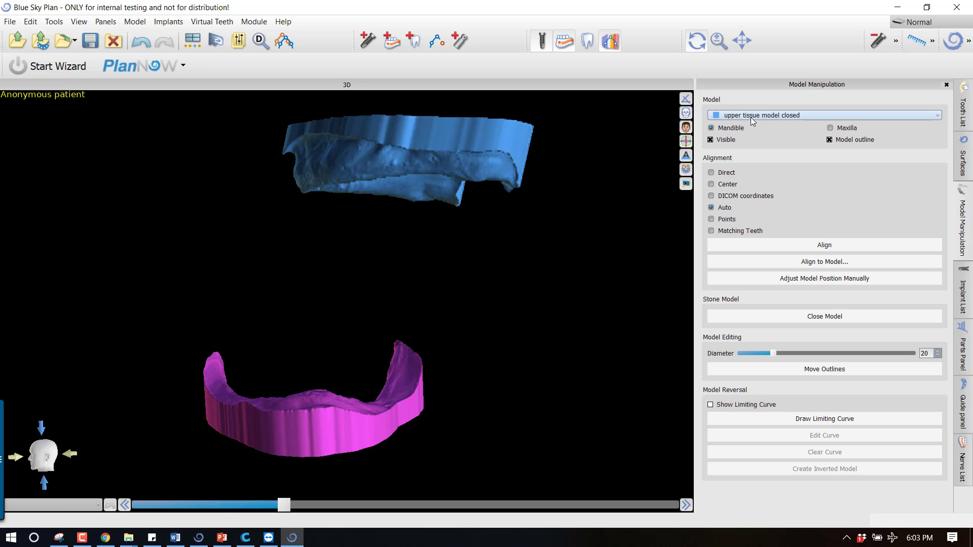
click(822, 115)
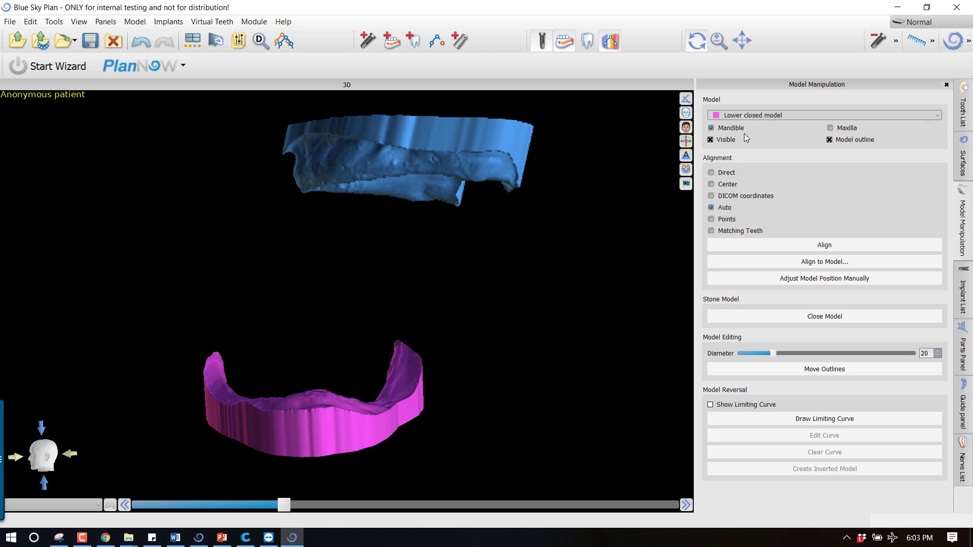
click(711, 172)
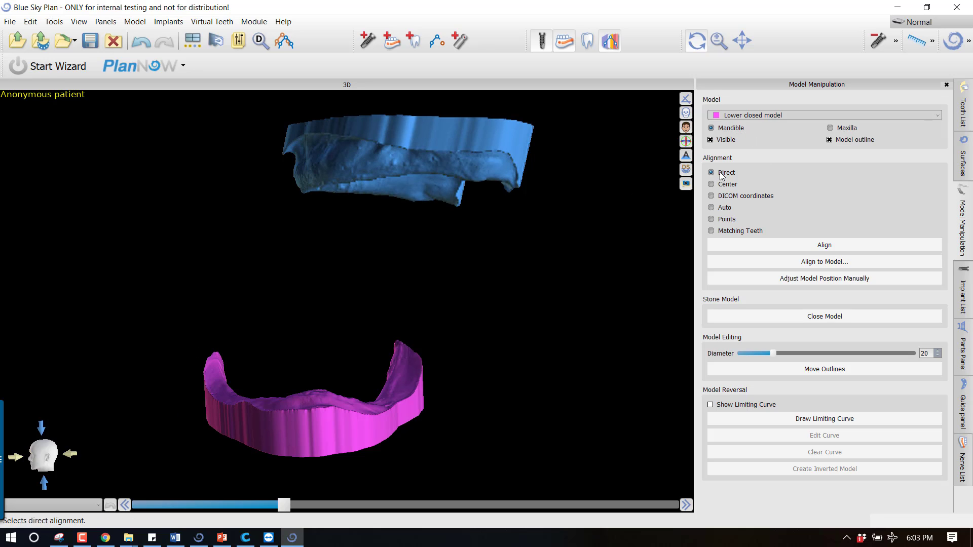
click(823, 262)
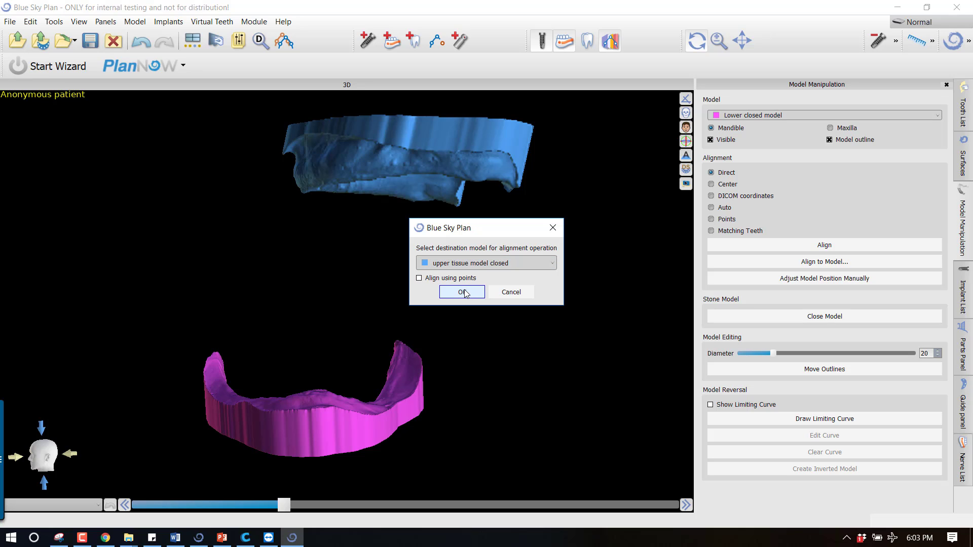
click(461, 292)
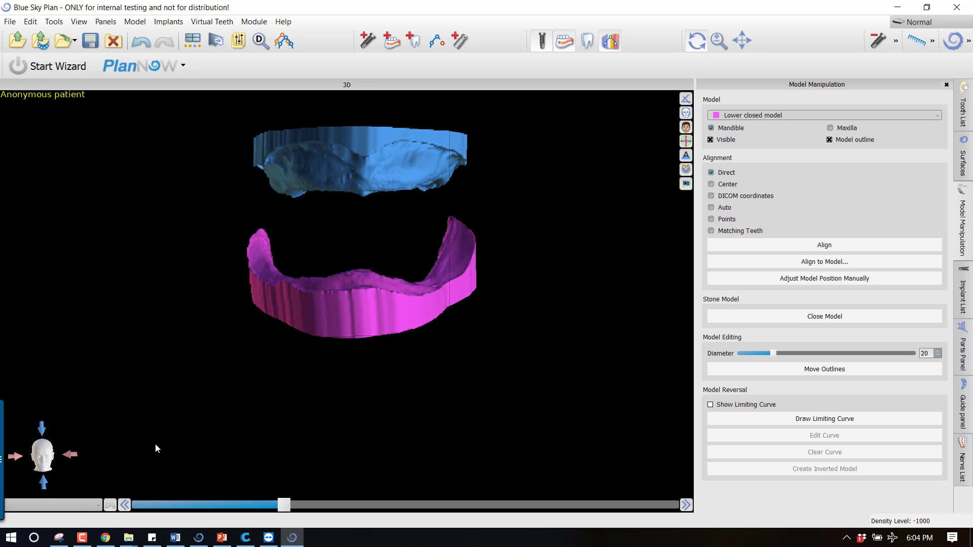
Bring up the module list to switch toward the Denture module
click(254, 21)
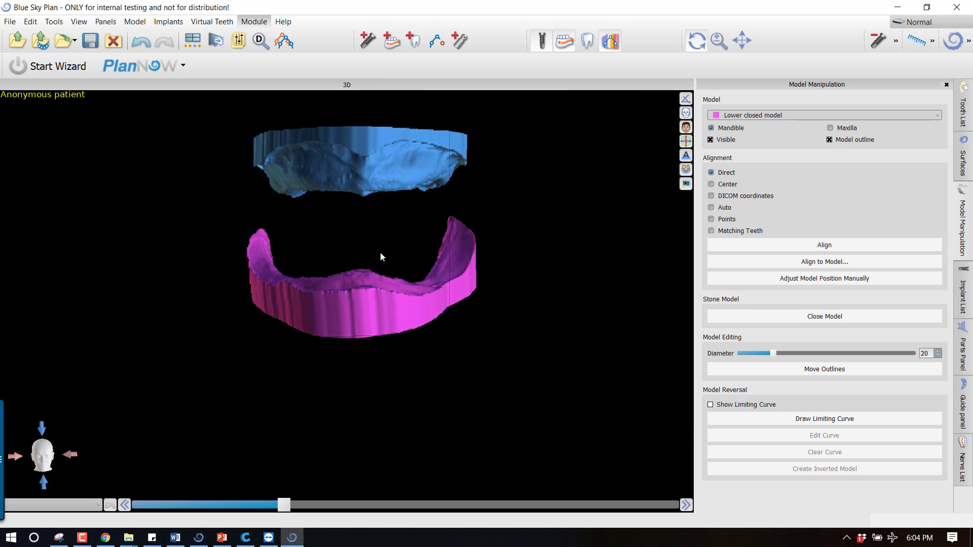
click(532, 297)
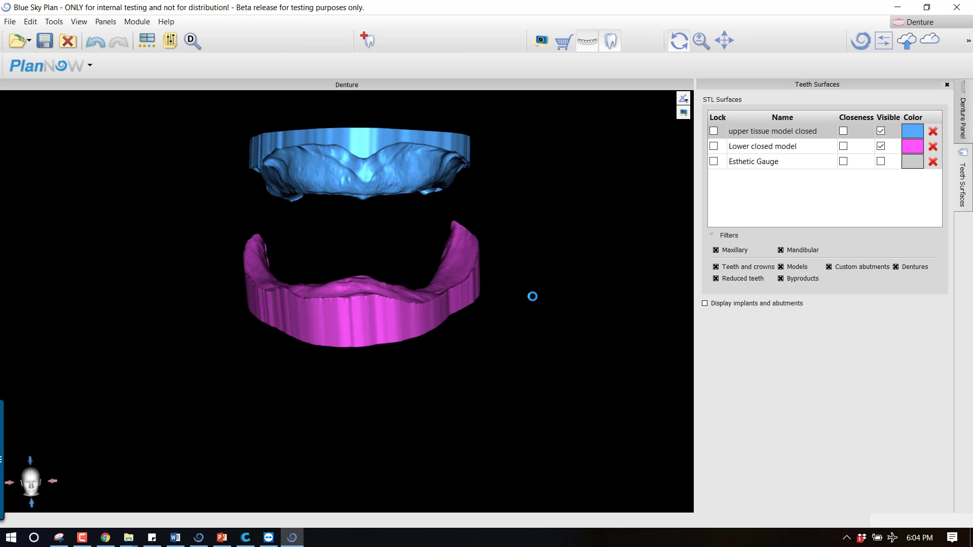
mouse_move(855, 162)
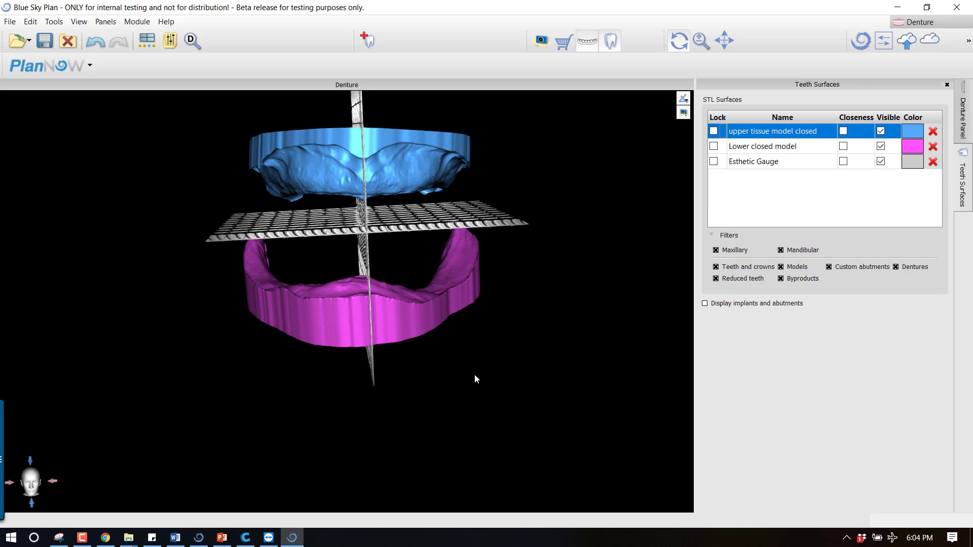
Orbit to view the visible Esthetic Gauge plane edge-on between the upper and lower arches
drag(476, 379, 616, 407)
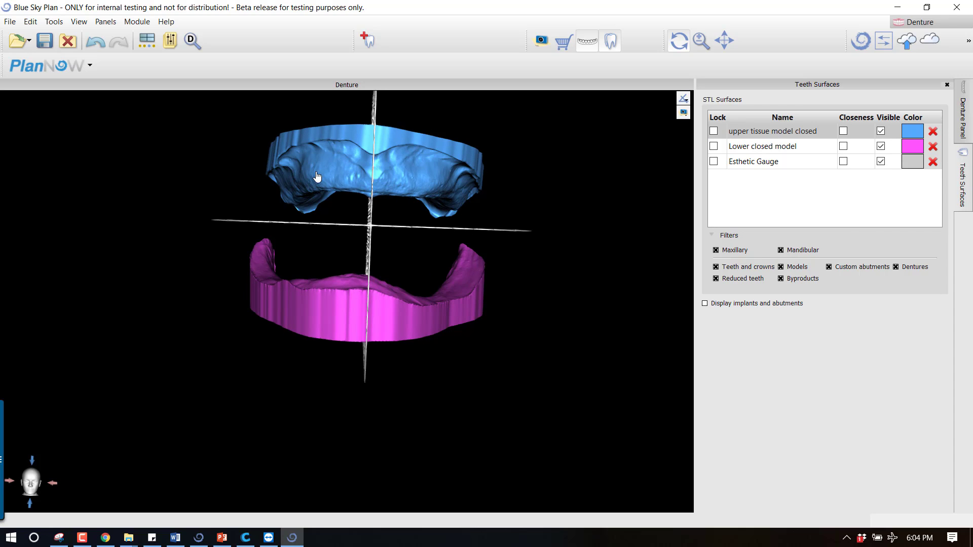
mouse_move(374, 148)
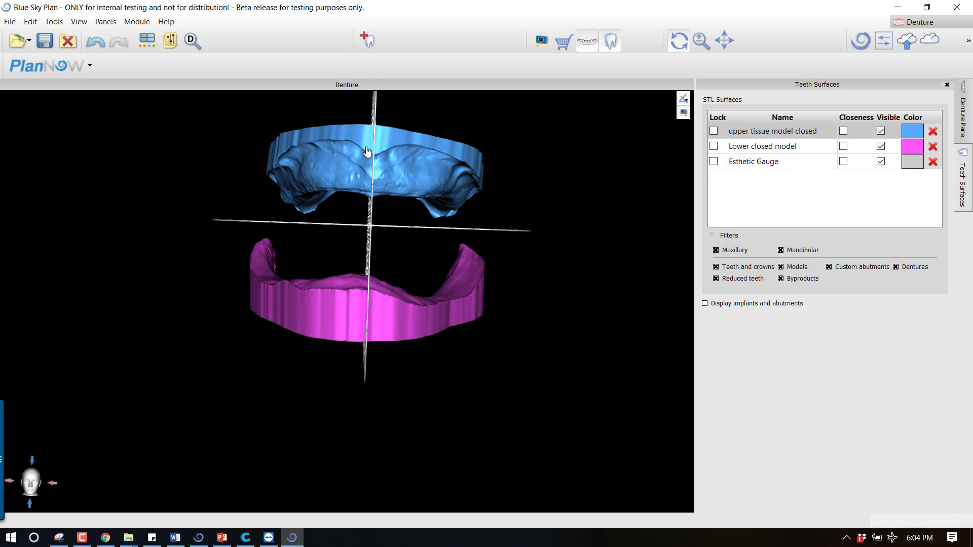
mouse_move(366, 151)
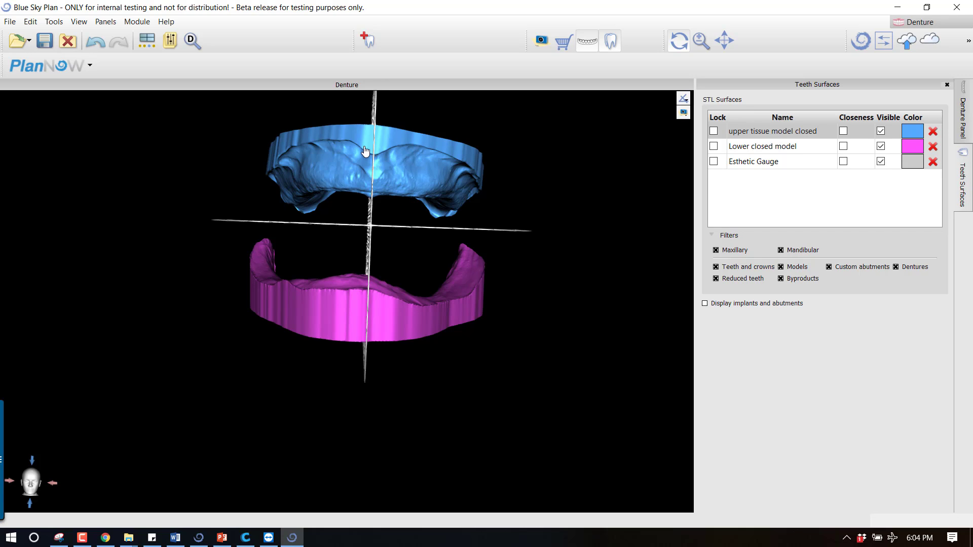
mouse_move(385, 227)
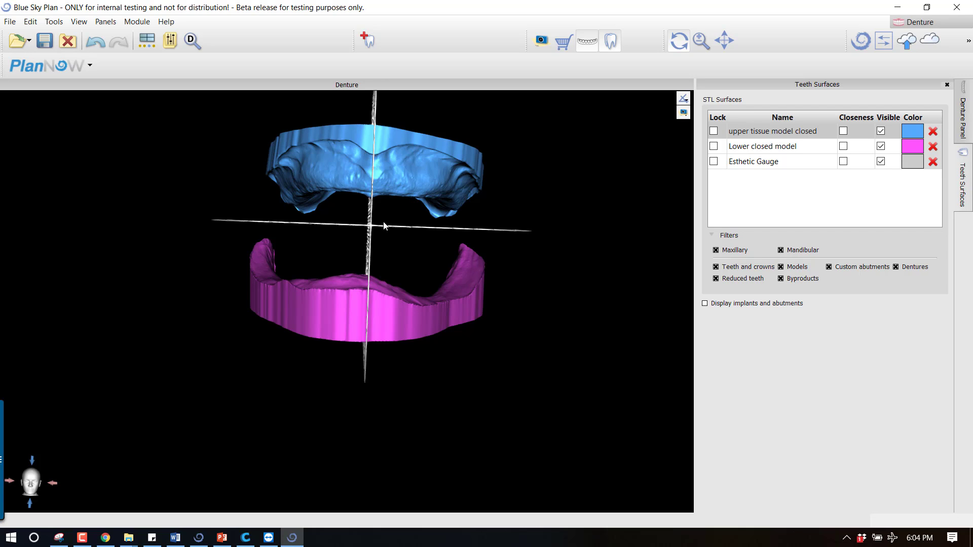
mouse_move(270, 226)
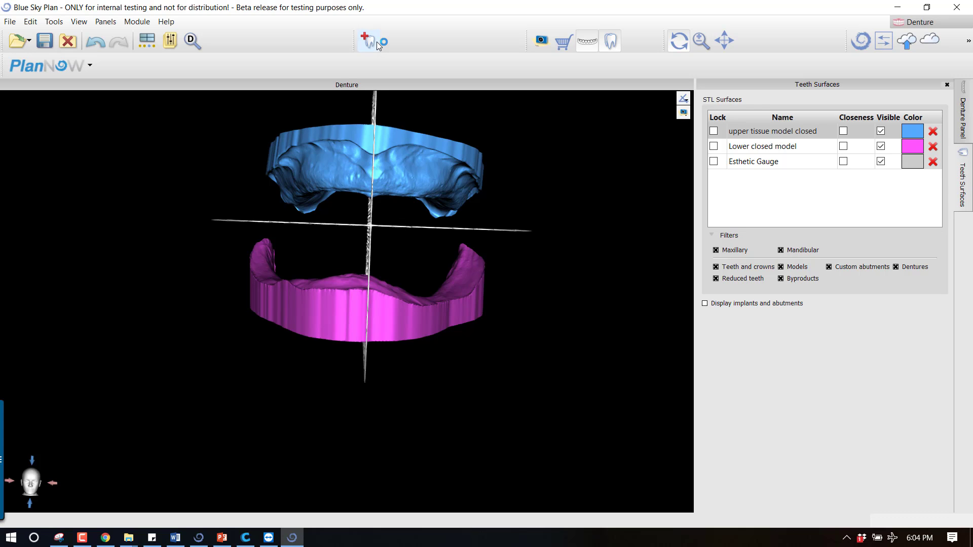
Add a new tooth using the Final Positions T11, L7, 34U, 34L set with all teeth selected
click(367, 41)
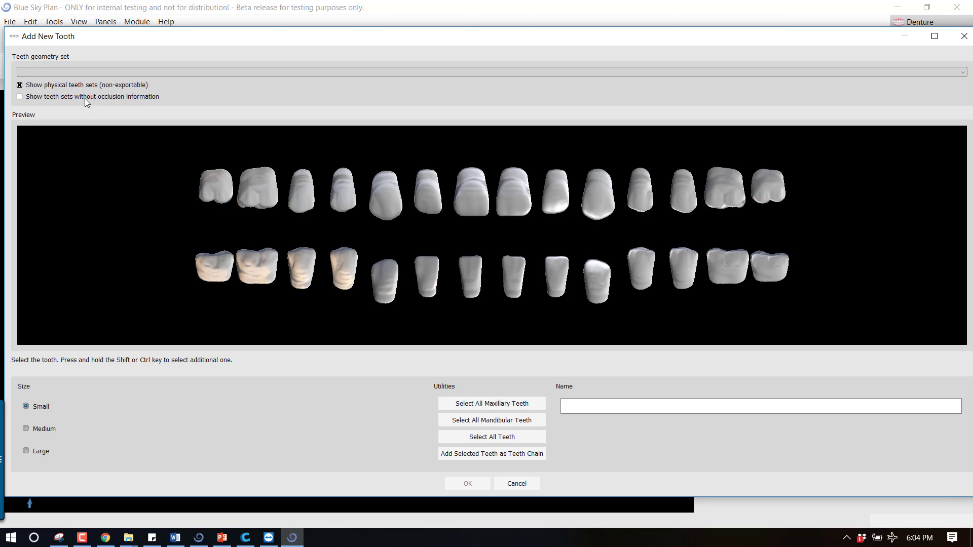
click(491, 436)
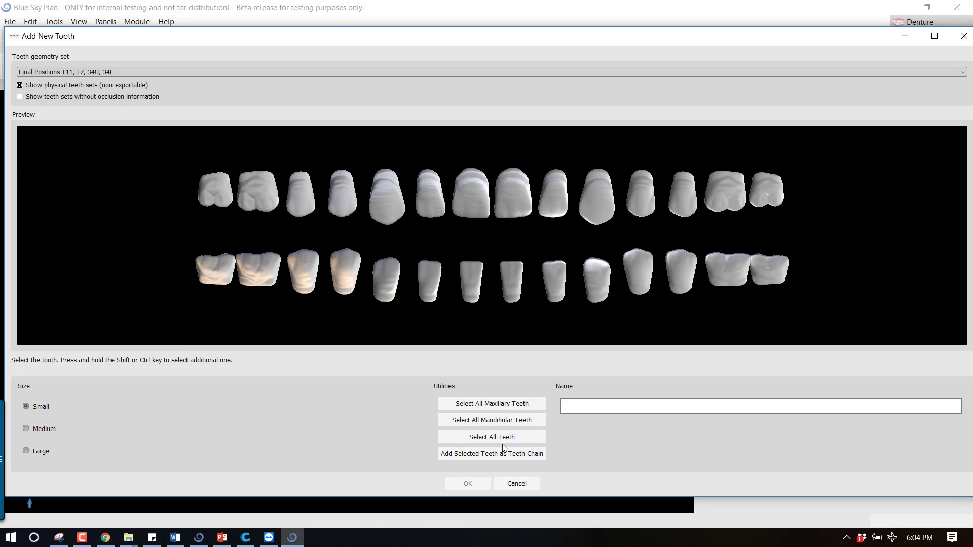
click(511, 196)
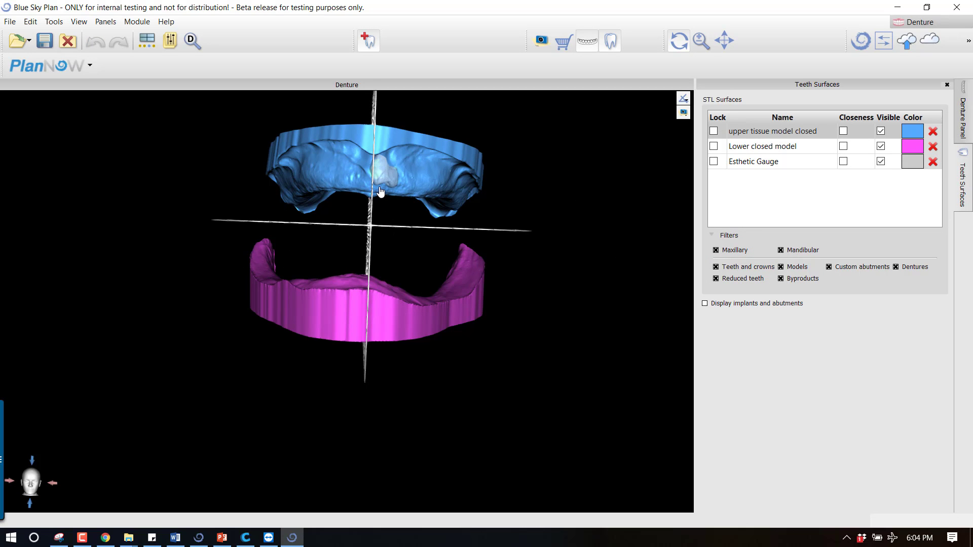
mouse_move(563, 340)
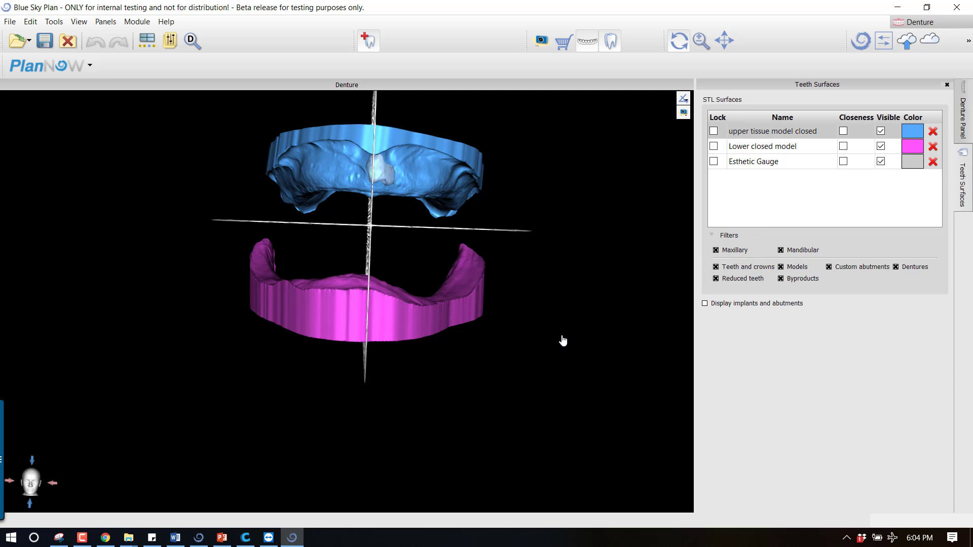
mouse_move(560, 330)
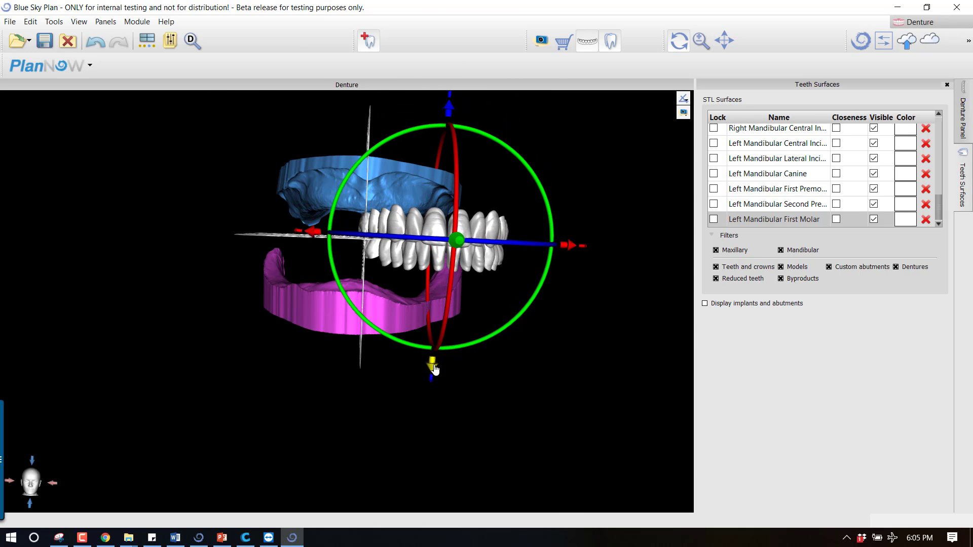
Tilt the full tooth set onto the gauge's occlusal plane and orbit to a front view
drag(435, 362, 503, 261)
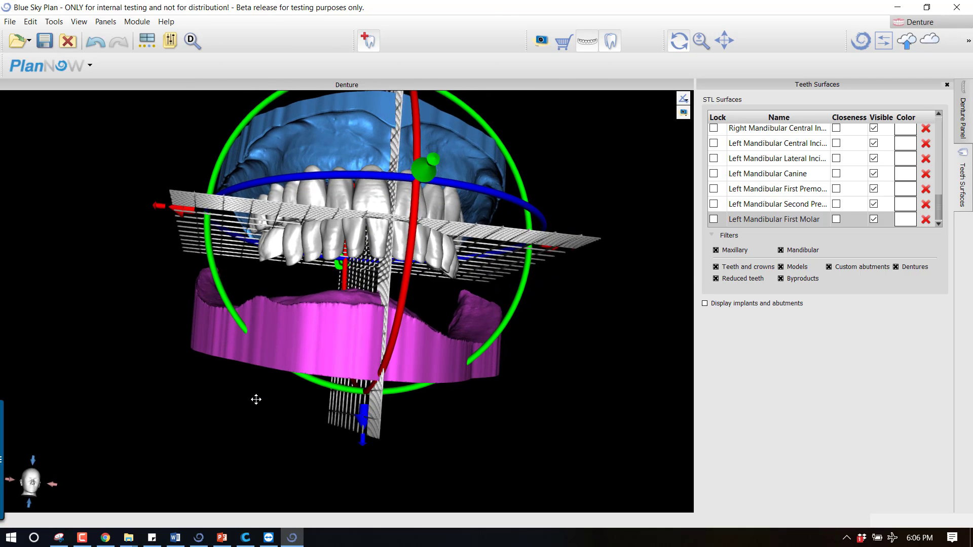
drag(256, 399, 227, 444)
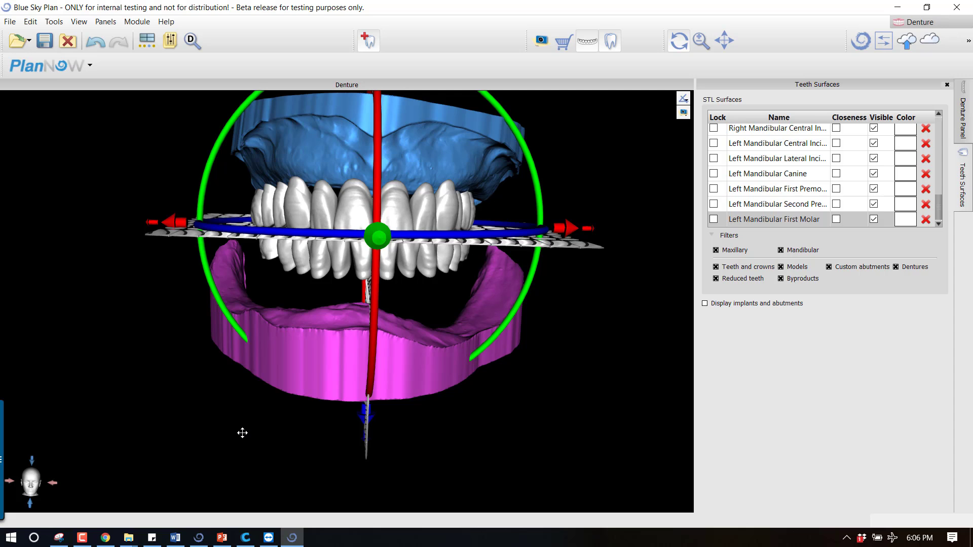
mouse_move(334, 451)
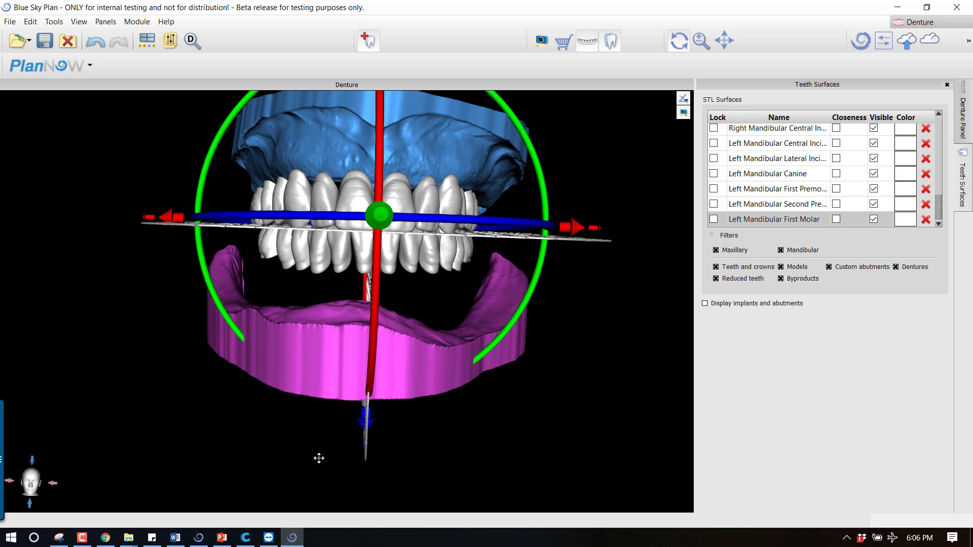
mouse_move(383, 243)
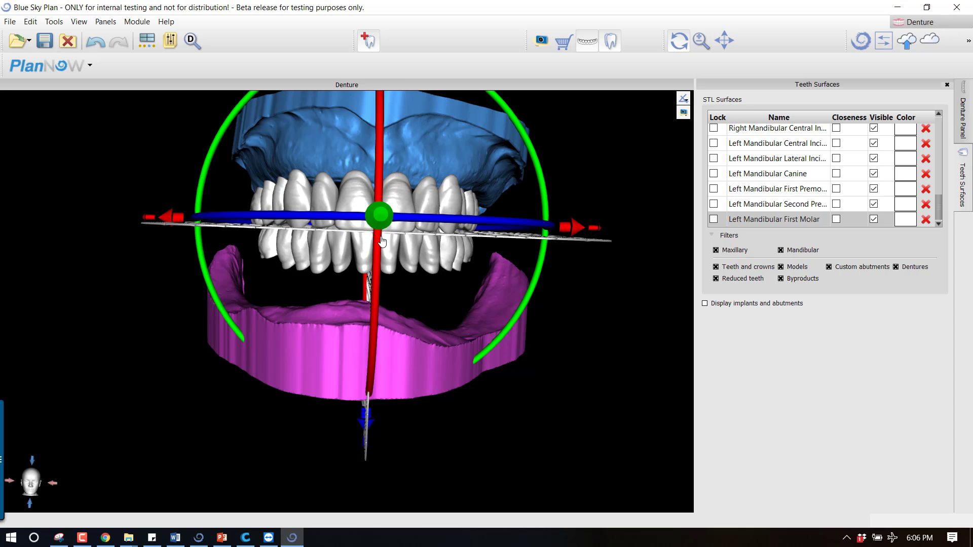